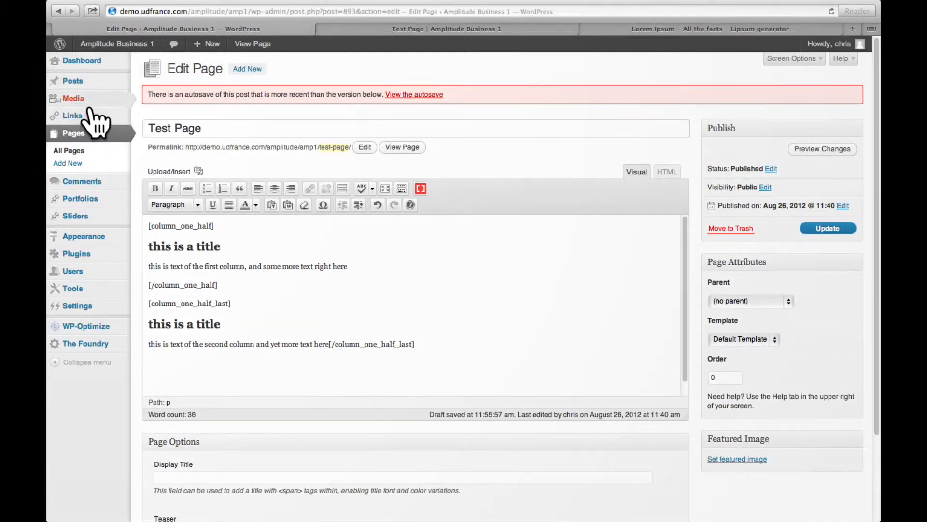
{"action": "mouse_move", "coordinate": [86, 327]}
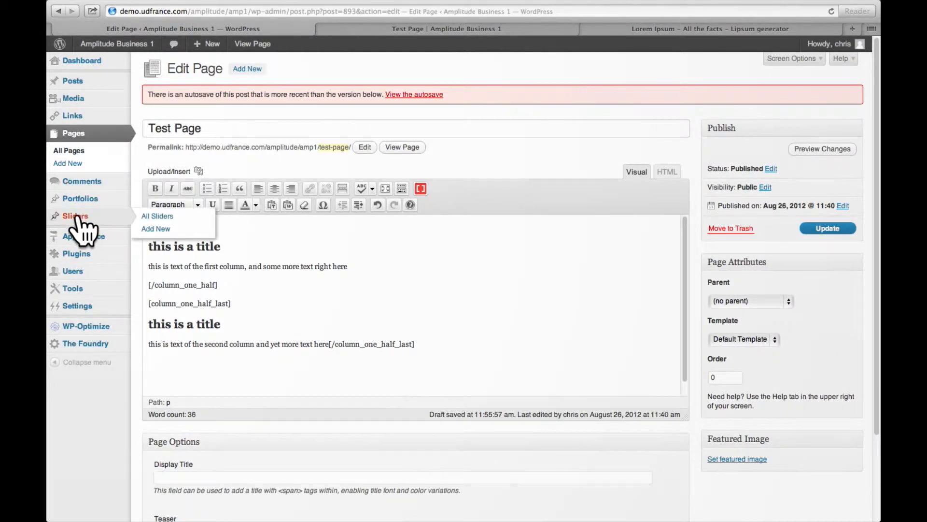
Discard the unsaved Test Page edits and open the Sliders list.
{"action": "left_click", "coordinate": [158, 215]}
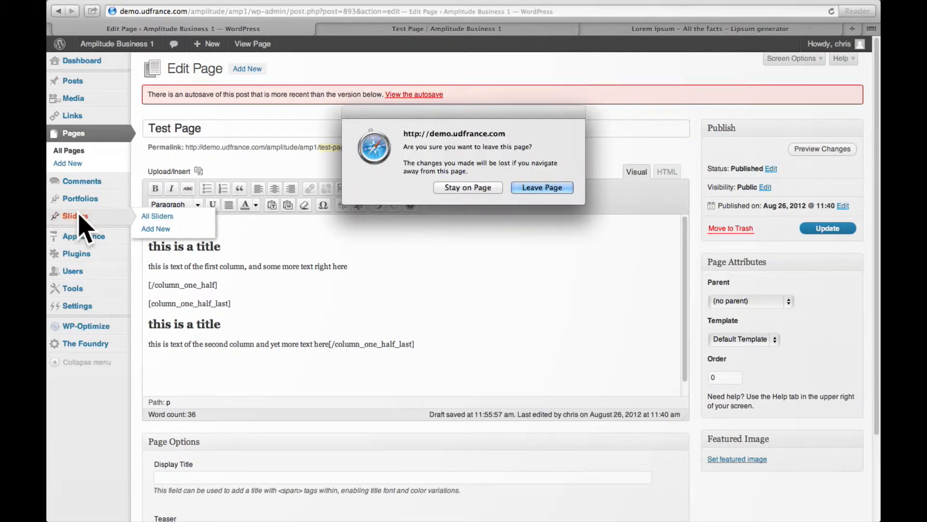
{"action": "left_click", "coordinate": [541, 188]}
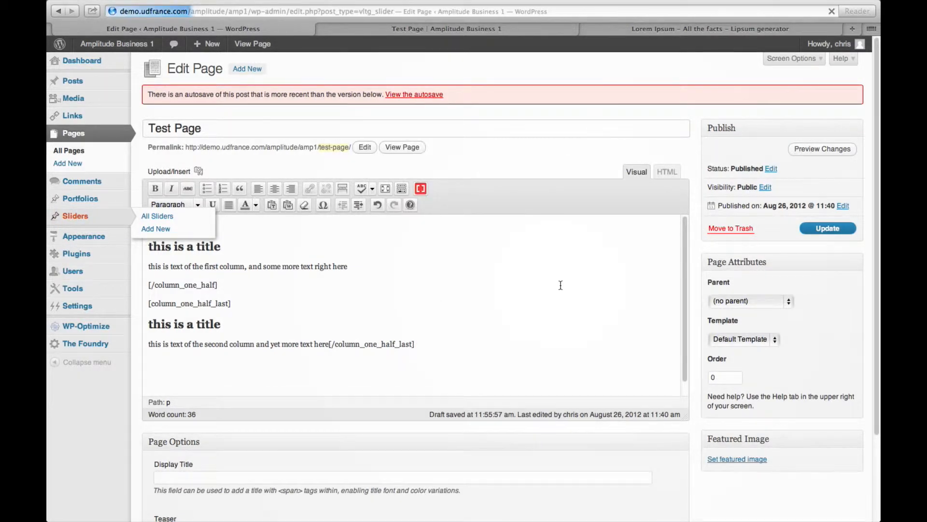
{"action": "left_click", "coordinate": [158, 216]}
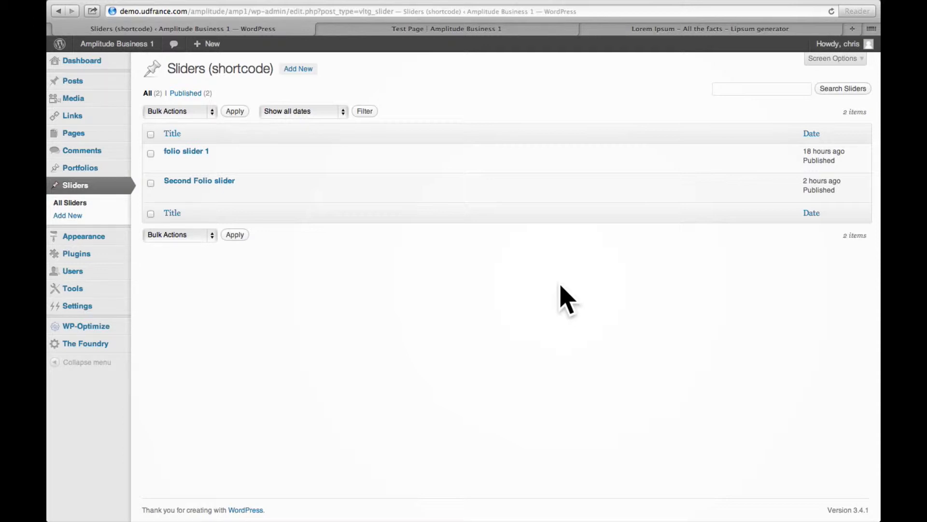
{"action": "mouse_move", "coordinate": [507, 290]}
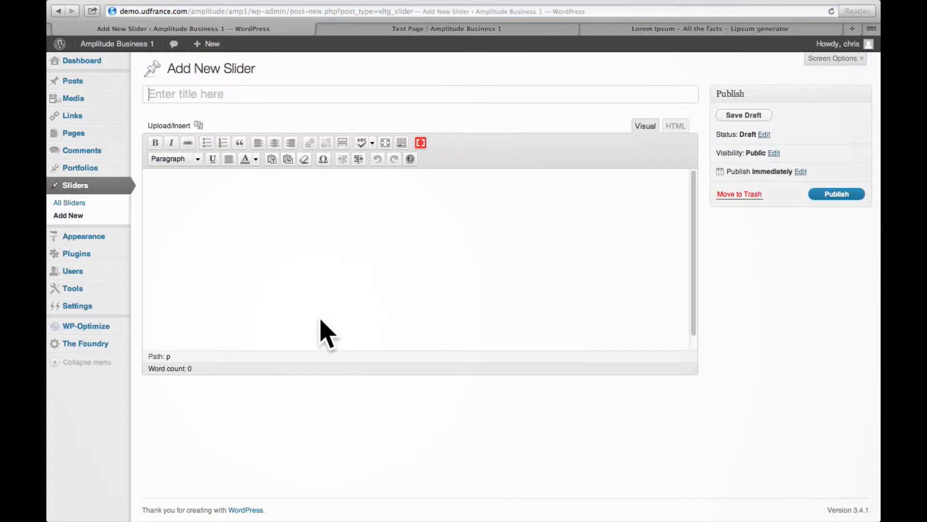
Title the new slider 'my test slider' and open the Add Media uploader.
{"action": "type", "text": "my"}
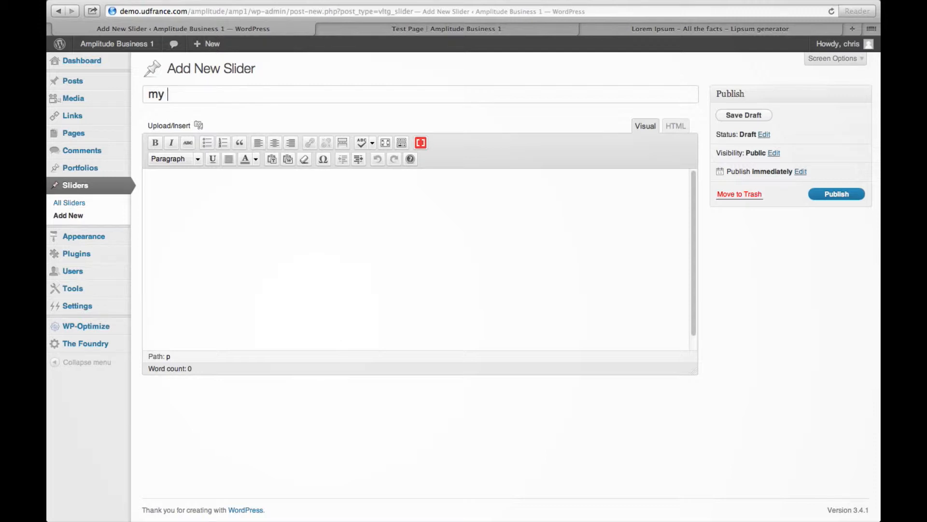
{"action": "type", "text": "test slider"}
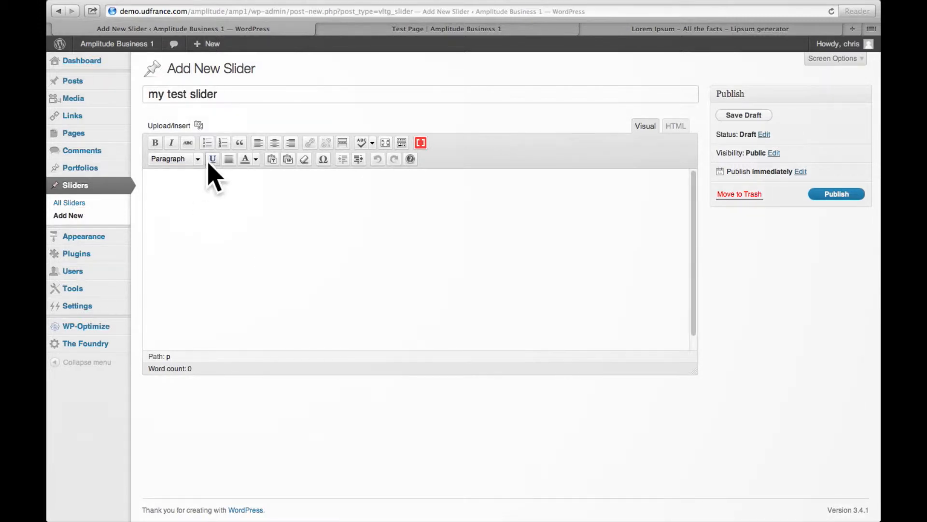
{"action": "left_click", "coordinate": [198, 125]}
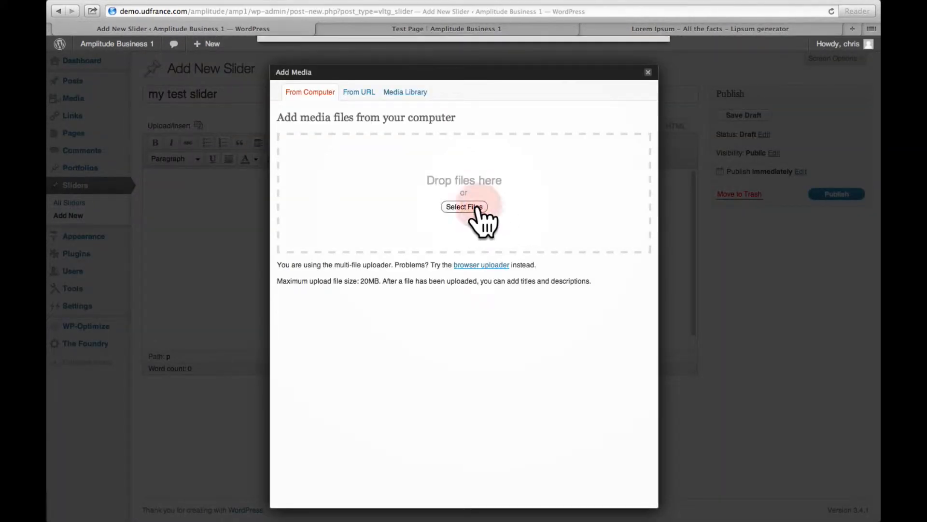
Upload leafs-small.jpg, LA-small.jpg and ny-aerial-small.jpg to the slider.
{"action": "left_click", "coordinate": [464, 207]}
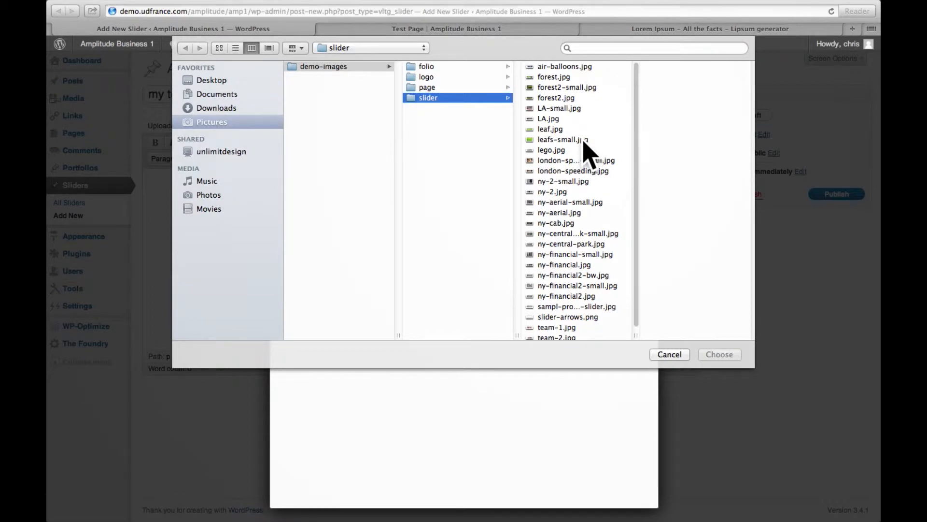
{"action": "left_click", "coordinate": [561, 140]}
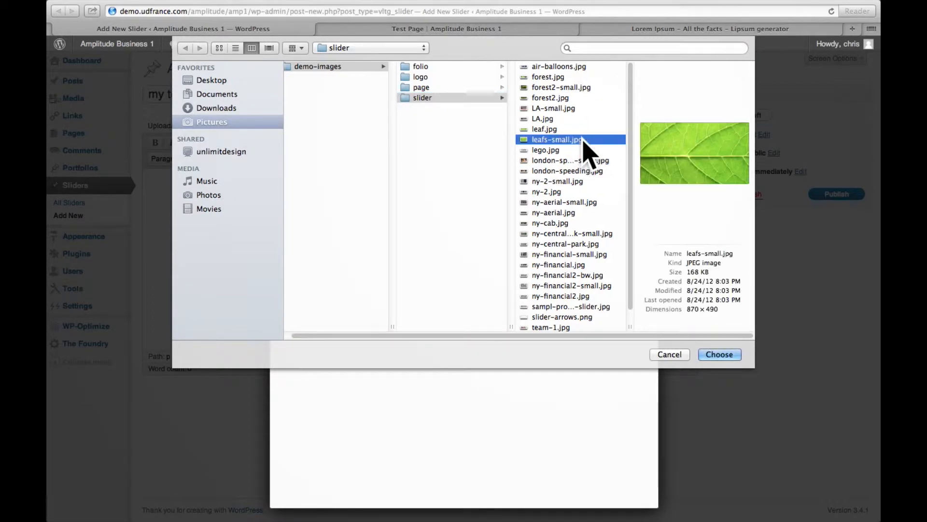
{"action": "mouse_move", "coordinate": [571, 171]}
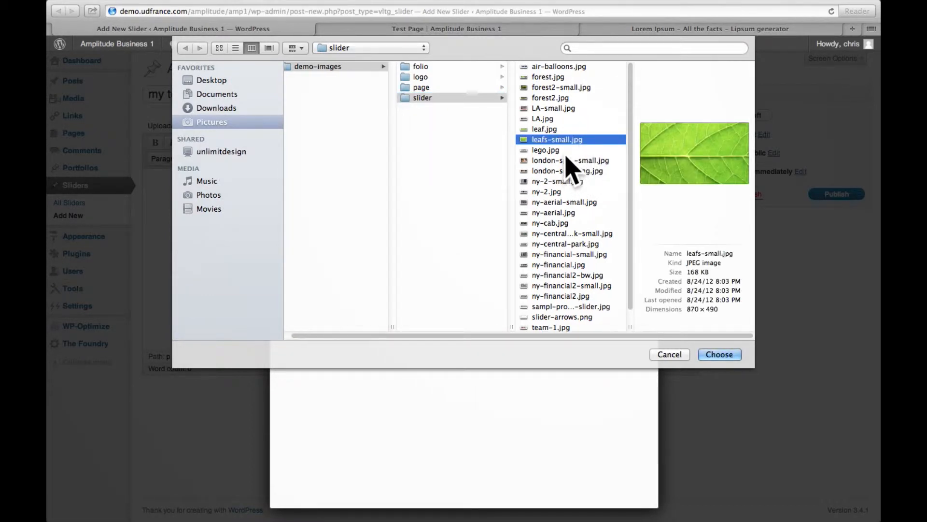
{"action": "mouse_move", "coordinate": [585, 115]}
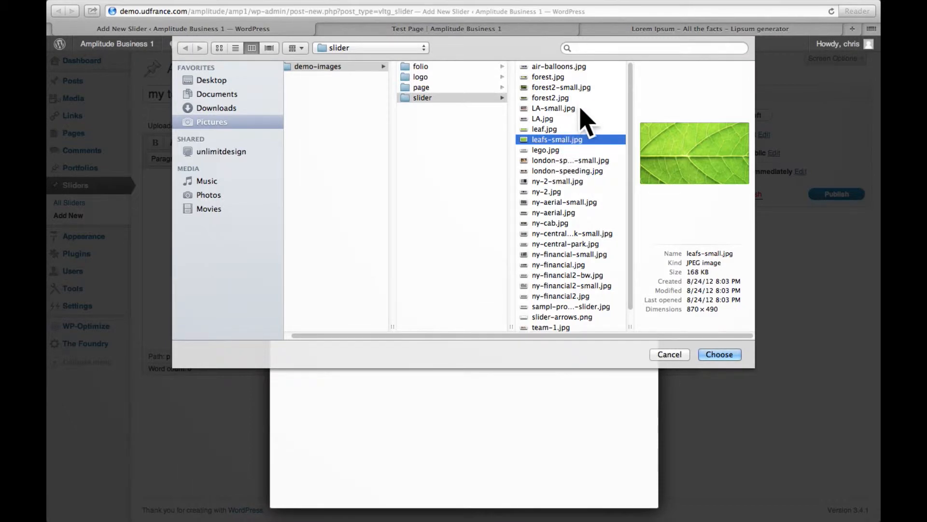
{"action": "left_click", "coordinate": [553, 108]}
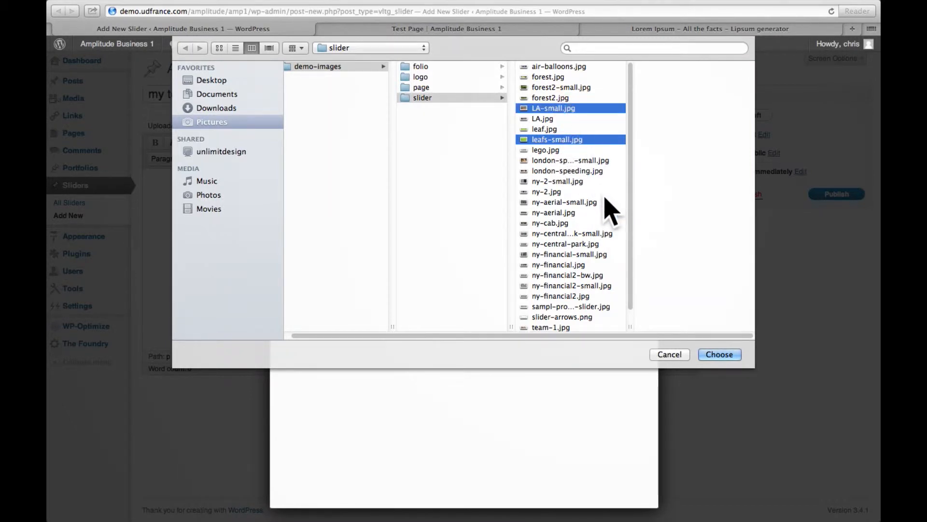
{"action": "mouse_move", "coordinate": [599, 216]}
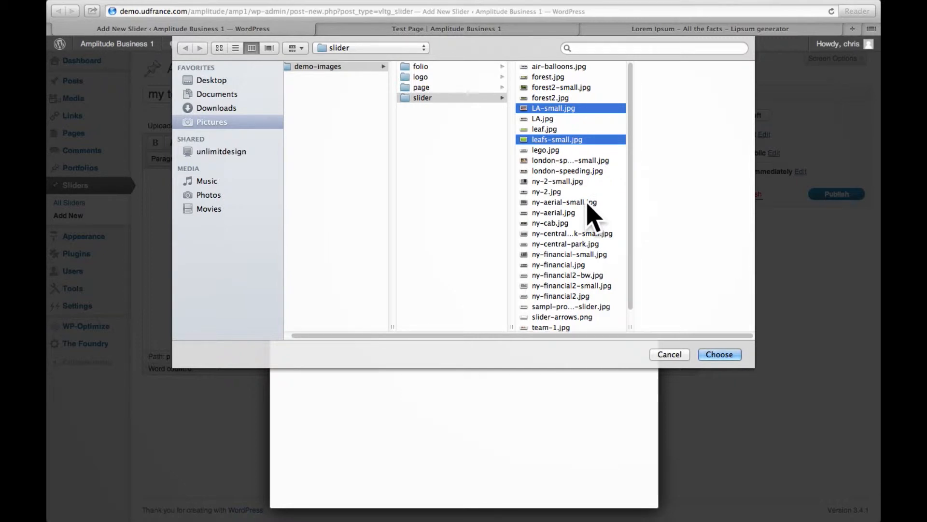
{"action": "left_click", "coordinate": [719, 354]}
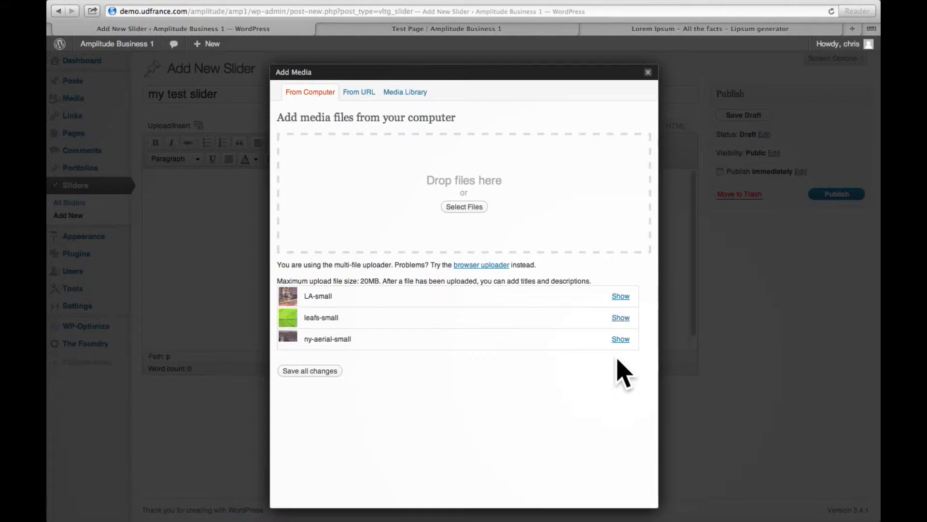
{"action": "mouse_move", "coordinate": [495, 224]}
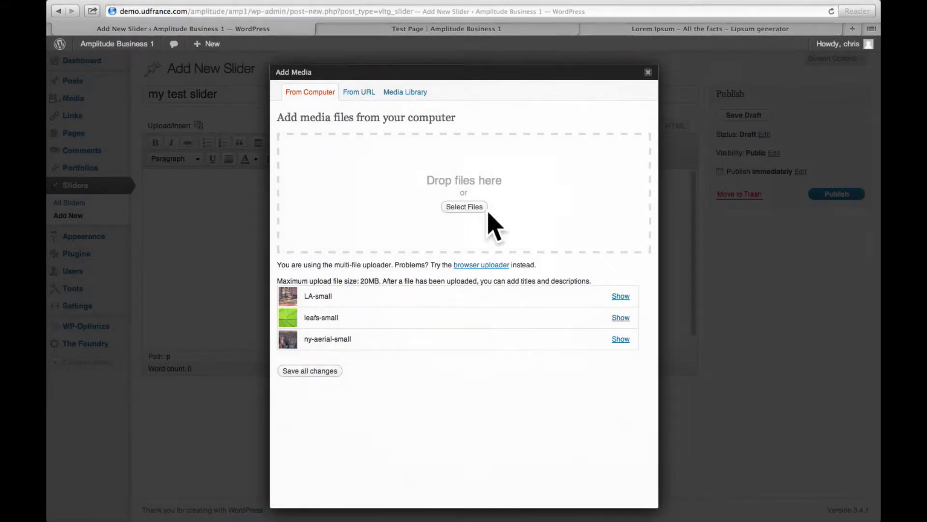
Caption the LA-small image 'This is my first slide image'.
{"action": "left_click", "coordinate": [620, 296]}
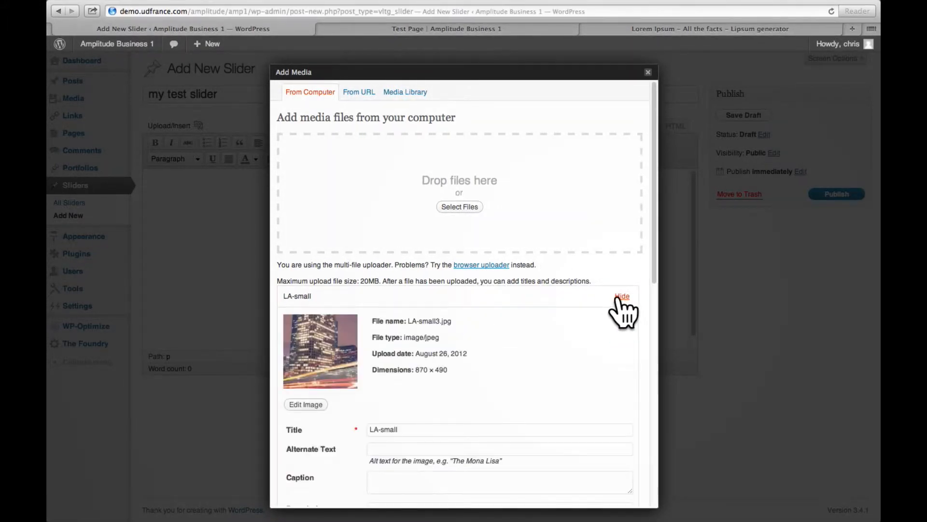
{"action": "scroll", "scroll_direction": "down", "scroll_amount": 3}
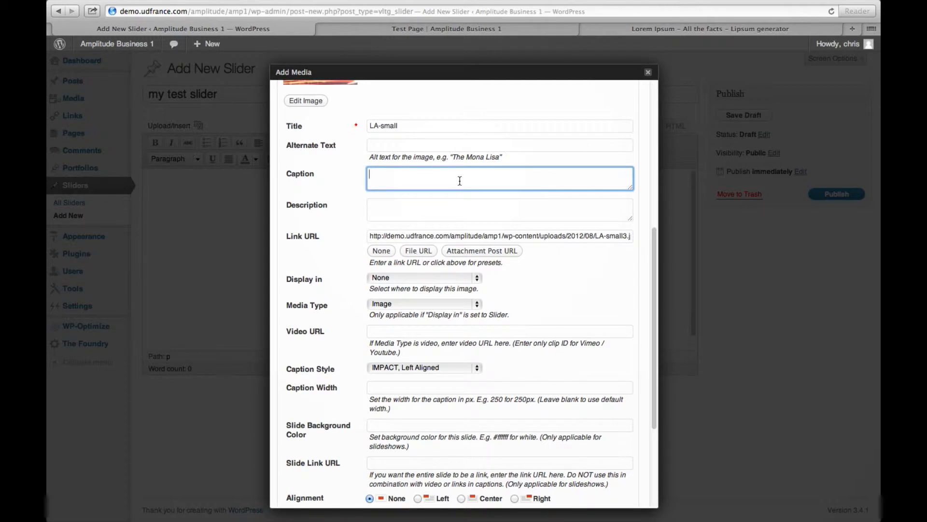
{"action": "type", "text": "This is"}
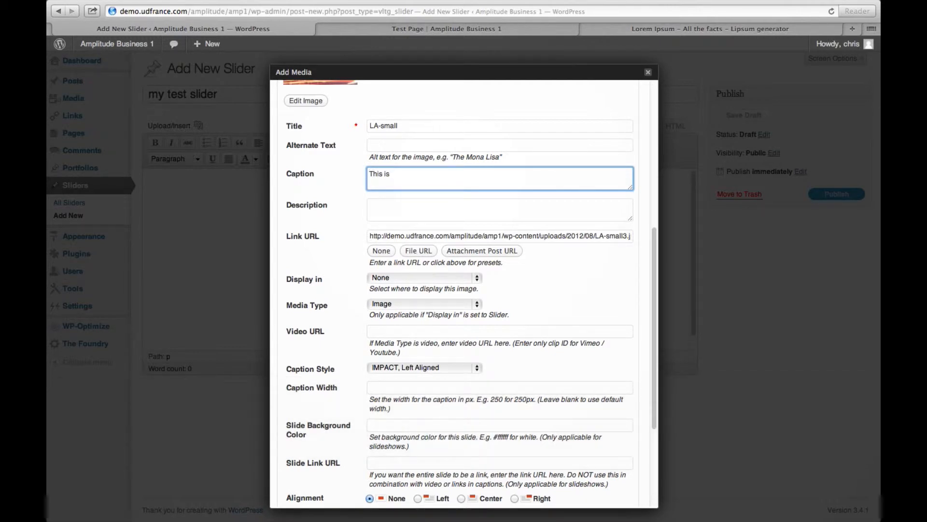
{"action": "type", "text": "my first slide"}
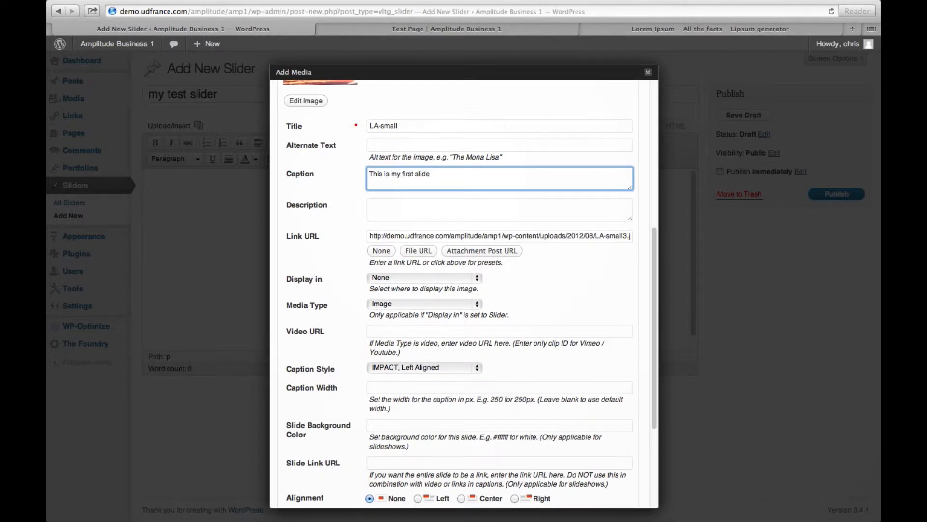
{"action": "type", "text": "im"}
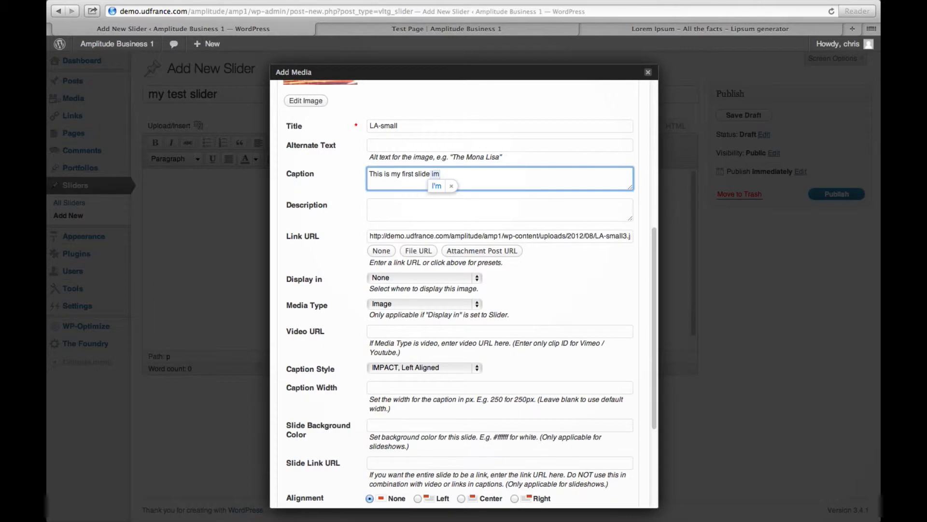
{"action": "type", "text": "age"}
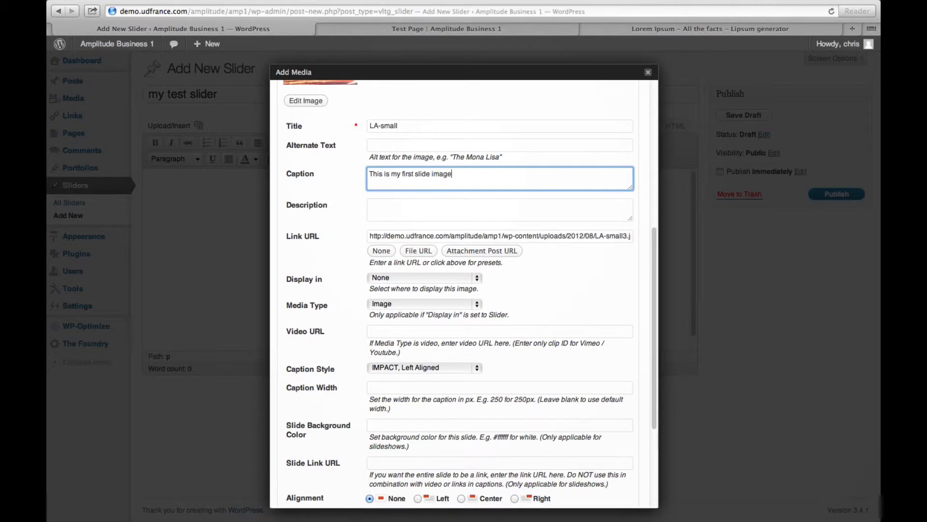
{"action": "mouse_move", "coordinate": [348, 293]}
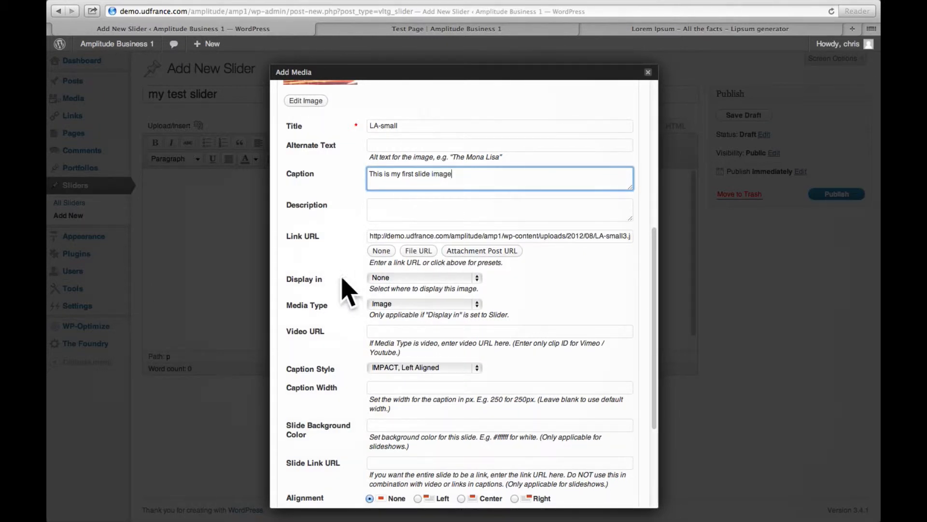
{"action": "mouse_move", "coordinate": [322, 296]}
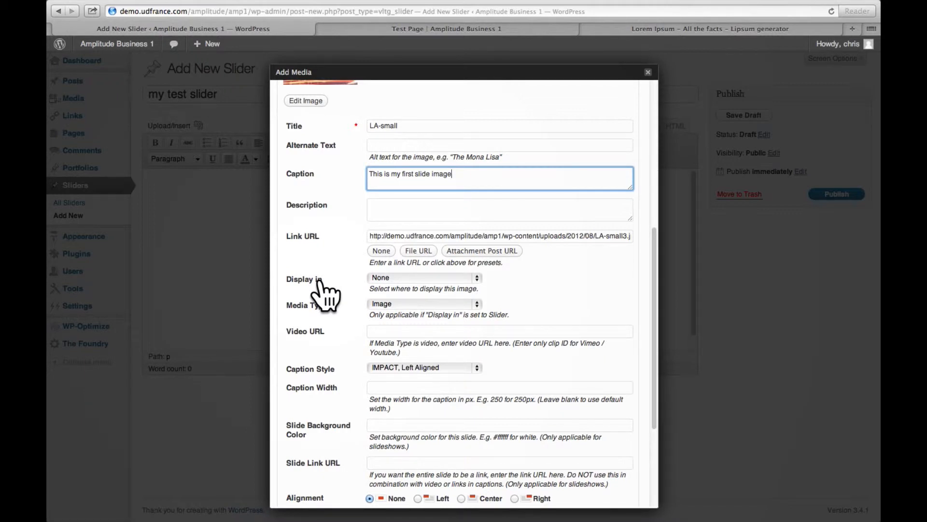
Set the LA-small image to display in the slider.
{"action": "left_click", "coordinate": [423, 278]}
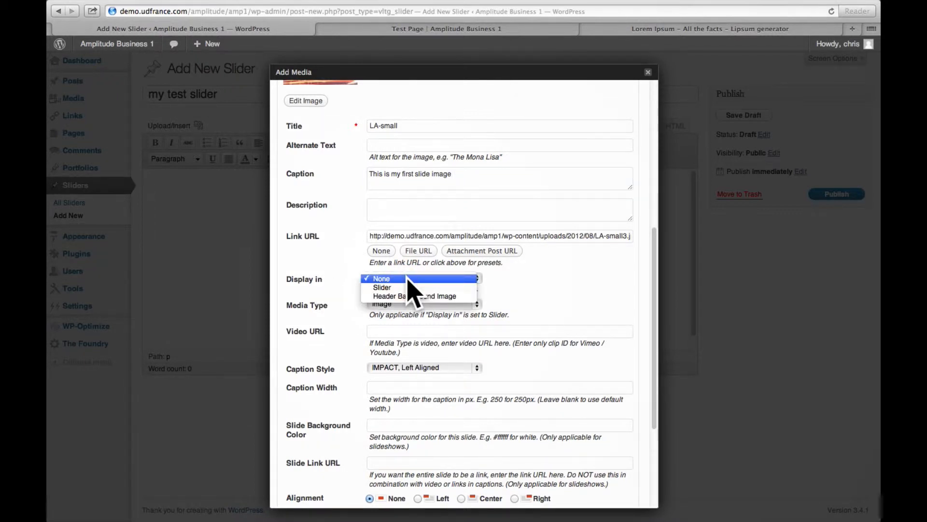
{"action": "left_click", "coordinate": [382, 287]}
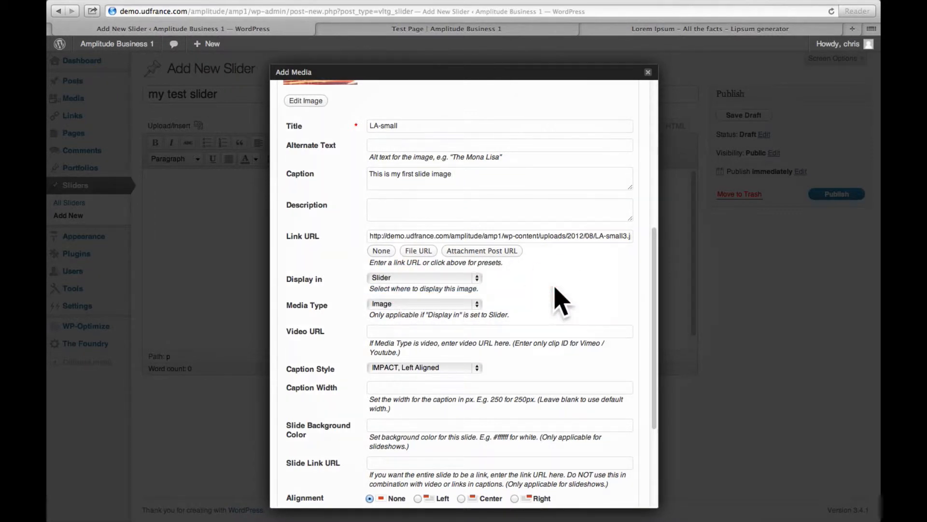
{"action": "scroll", "scroll_direction": "down", "scroll_amount": 3}
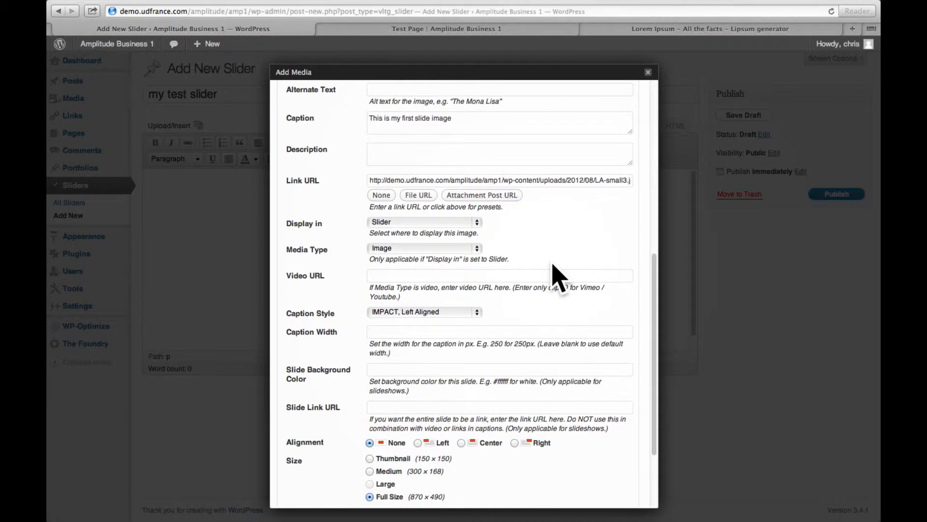
{"action": "scroll", "scroll_direction": "down", "scroll_amount": 3}
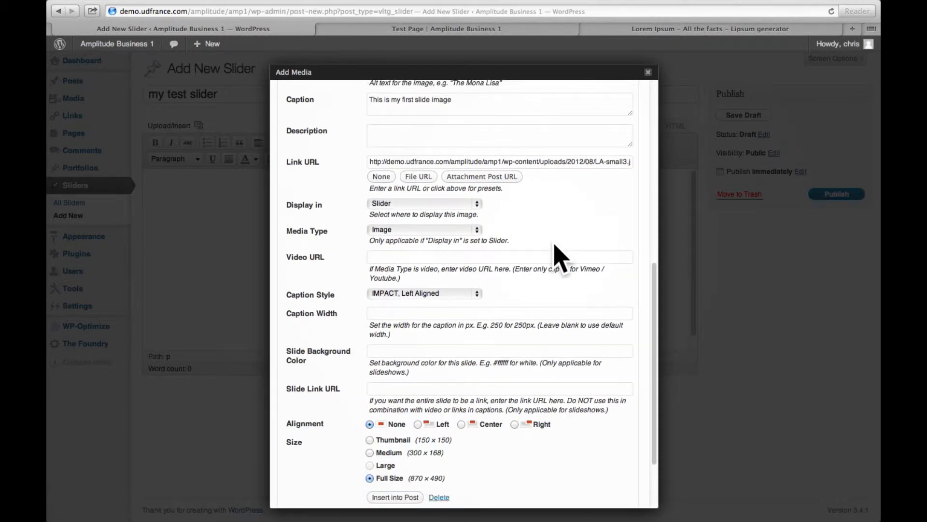
Keep the IMPACT, Left Aligned caption style and set caption width to 350.
{"action": "left_click", "coordinate": [424, 293]}
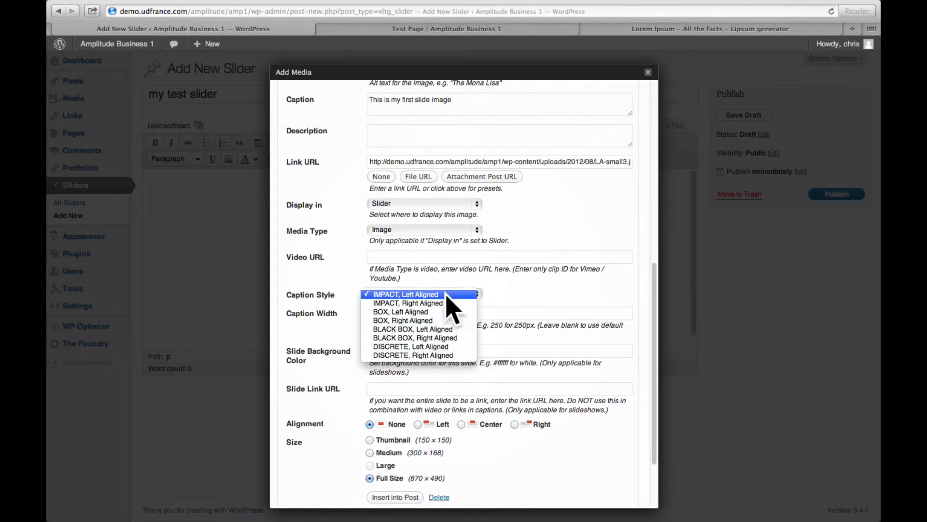
{"action": "left_click", "coordinate": [406, 294]}
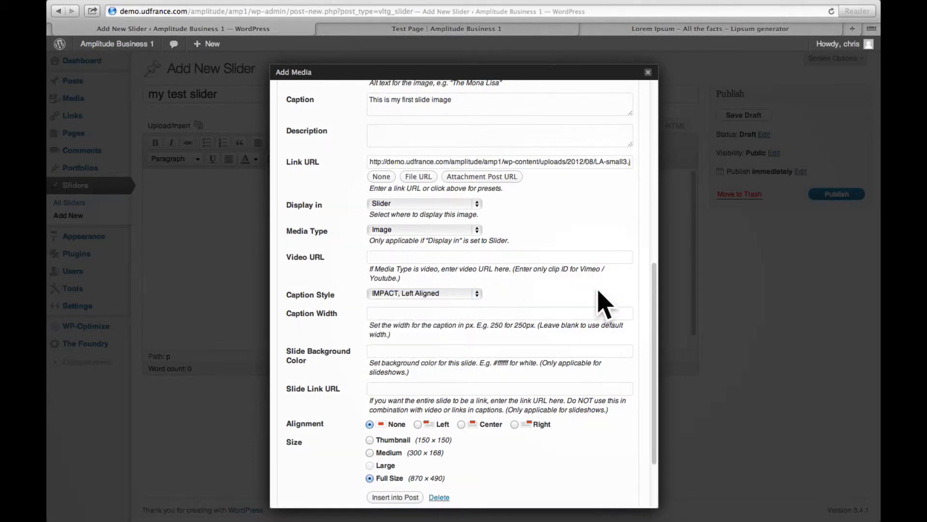
{"action": "scroll", "scroll_direction": "down", "scroll_amount": 3}
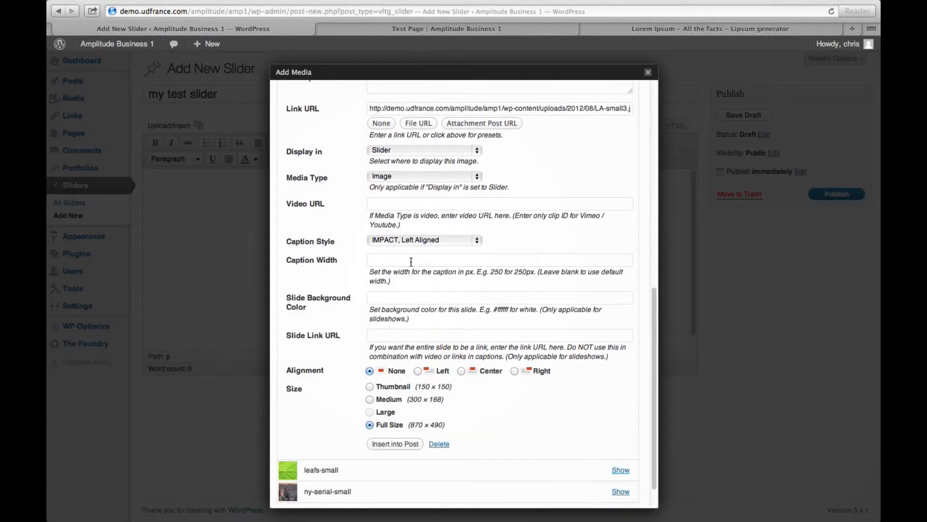
{"action": "left_click", "coordinate": [410, 260]}
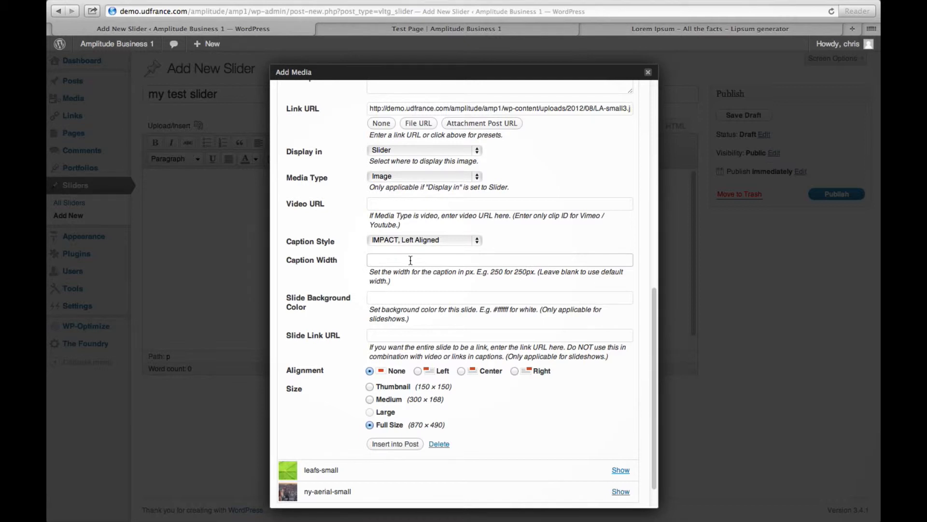
{"action": "type", "text": "350"}
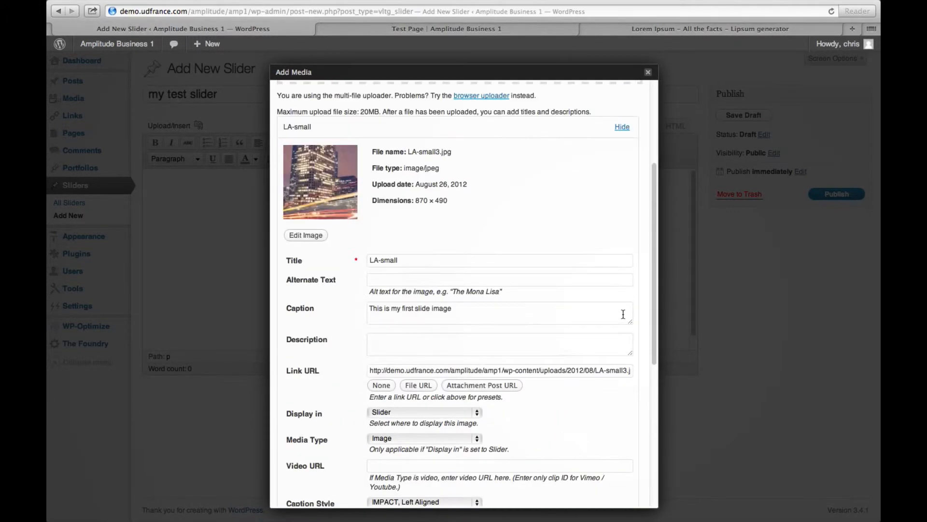
Collapse LA-small and caption leafs-small 'This is slide number 2'.
{"action": "left_click", "coordinate": [622, 127]}
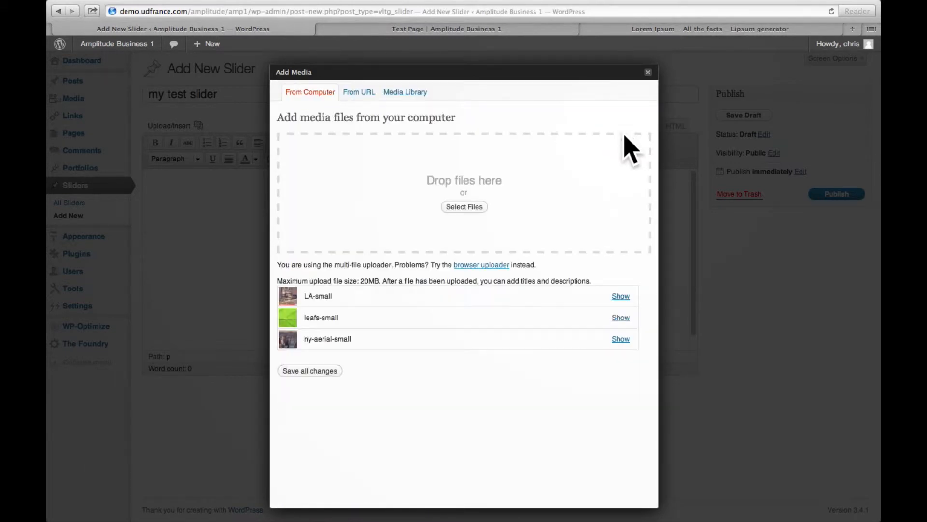
{"action": "left_click", "coordinate": [620, 318]}
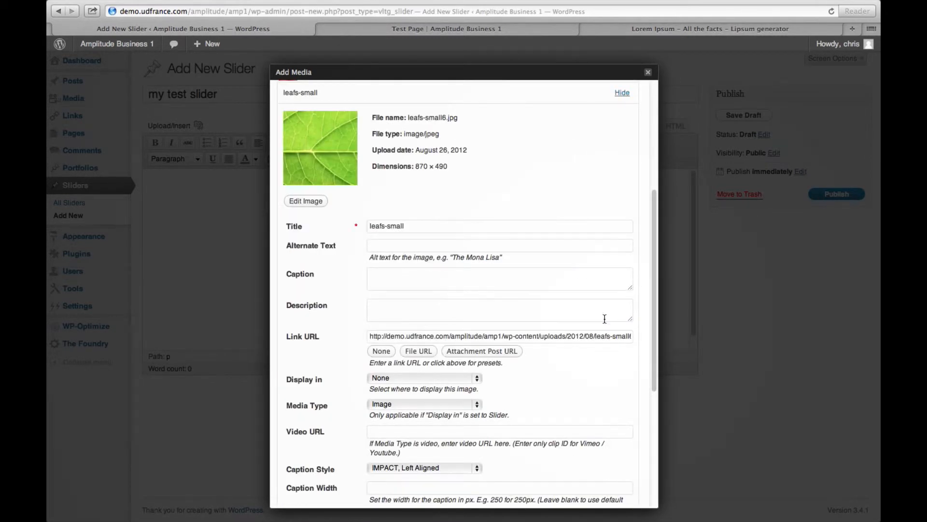
{"action": "left_click", "coordinate": [499, 279]}
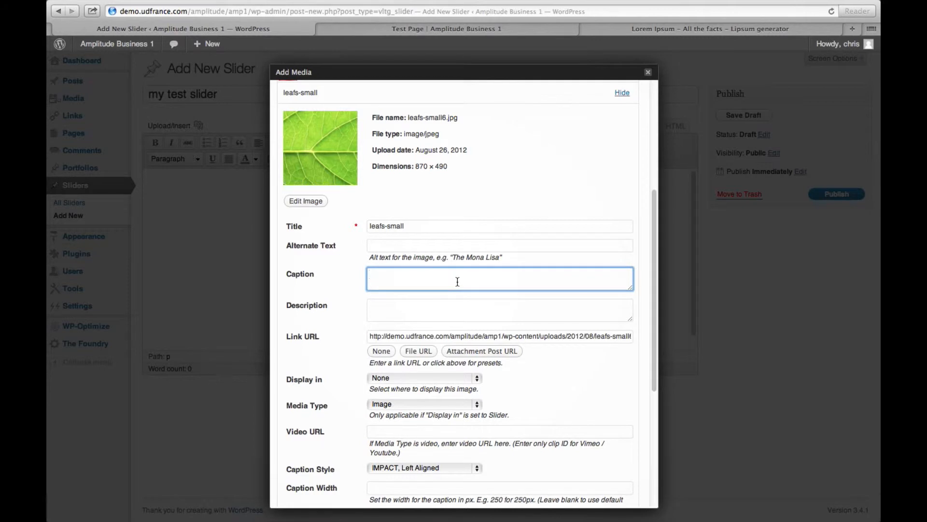
{"action": "type", "text": "This i"}
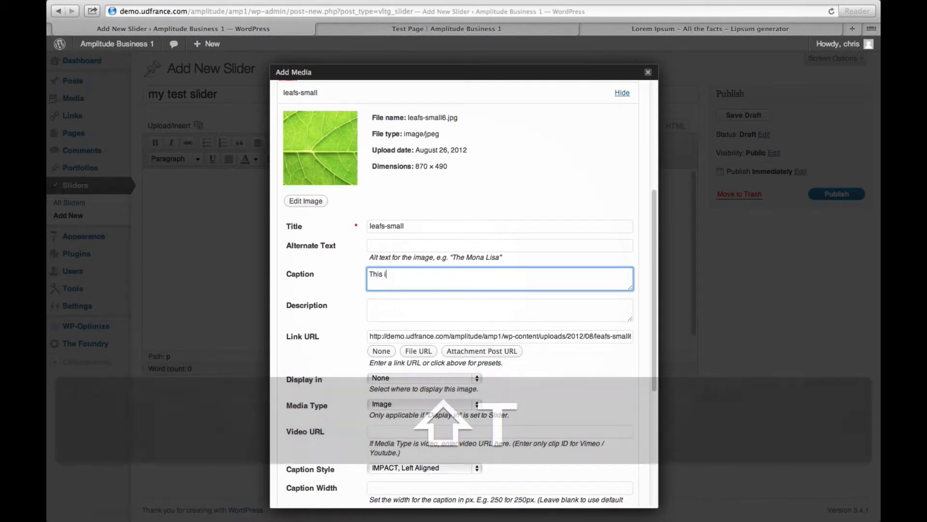
{"action": "type", "text": "s slide num"}
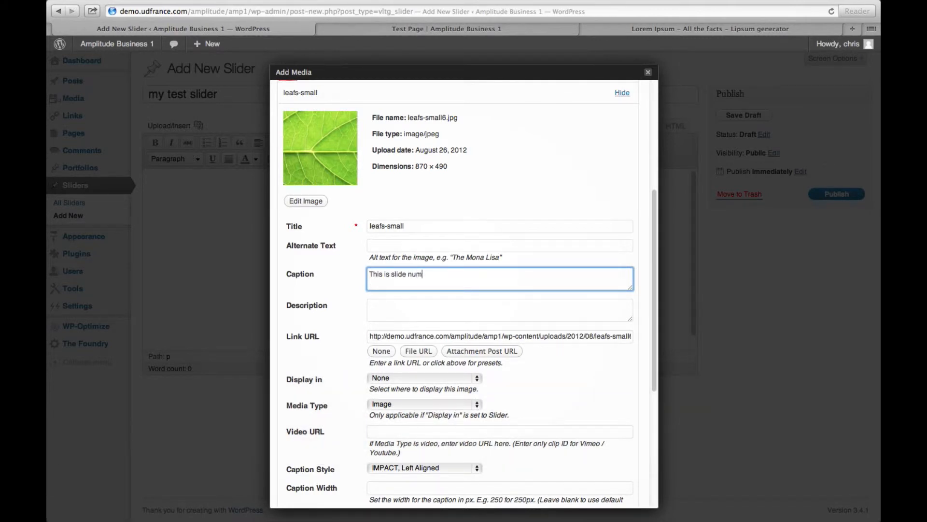
{"action": "type", "text": "ber 2"}
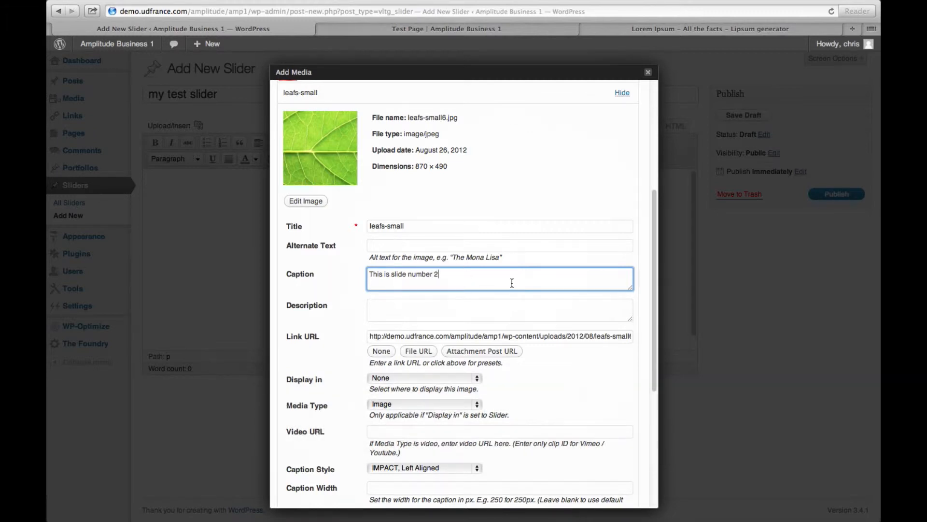
Show leafs-small in the slider with DISCRETE, Left Aligned caption style.
{"action": "scroll", "scroll_direction": "down", "scroll_amount": 3}
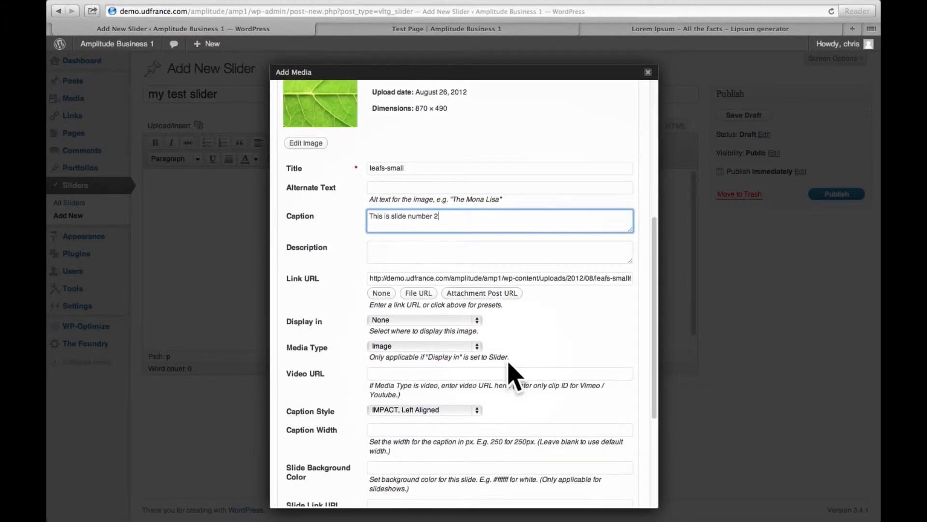
{"action": "left_click", "coordinate": [423, 319]}
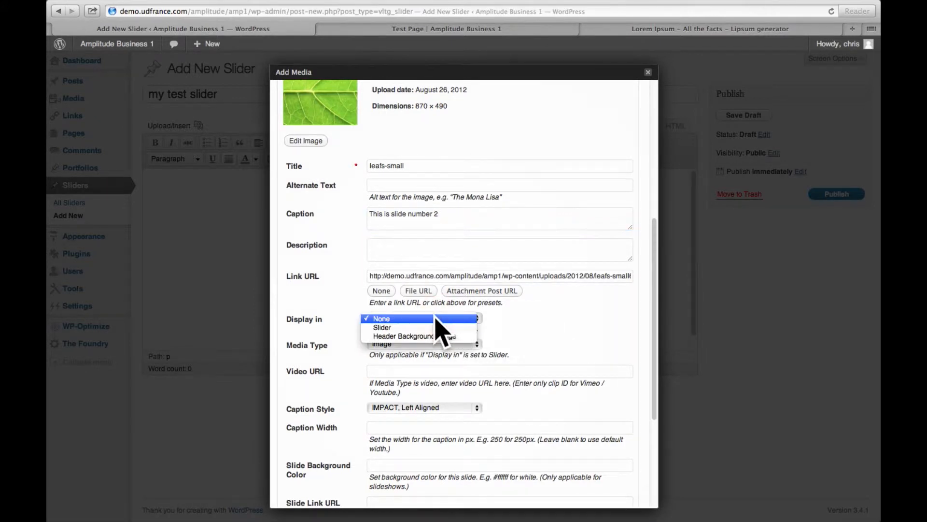
{"action": "left_click", "coordinate": [382, 327]}
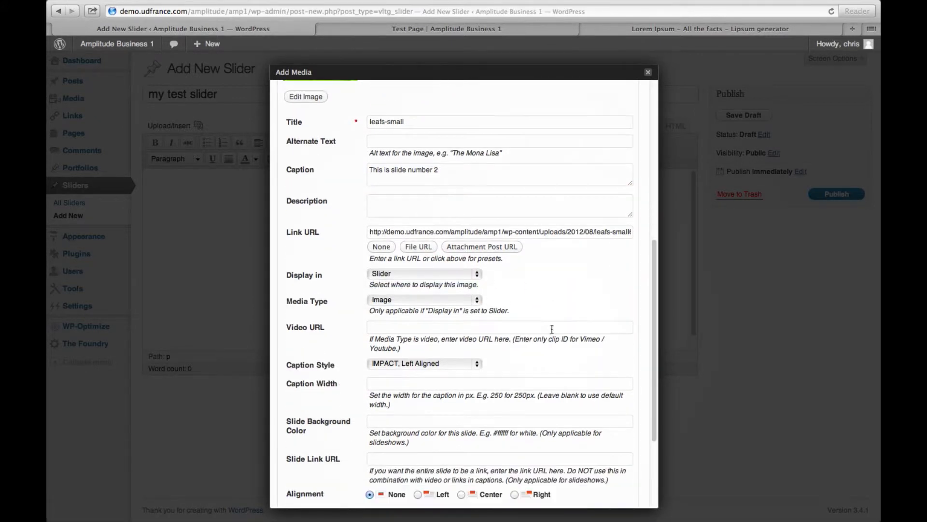
{"action": "left_click", "coordinate": [424, 363]}
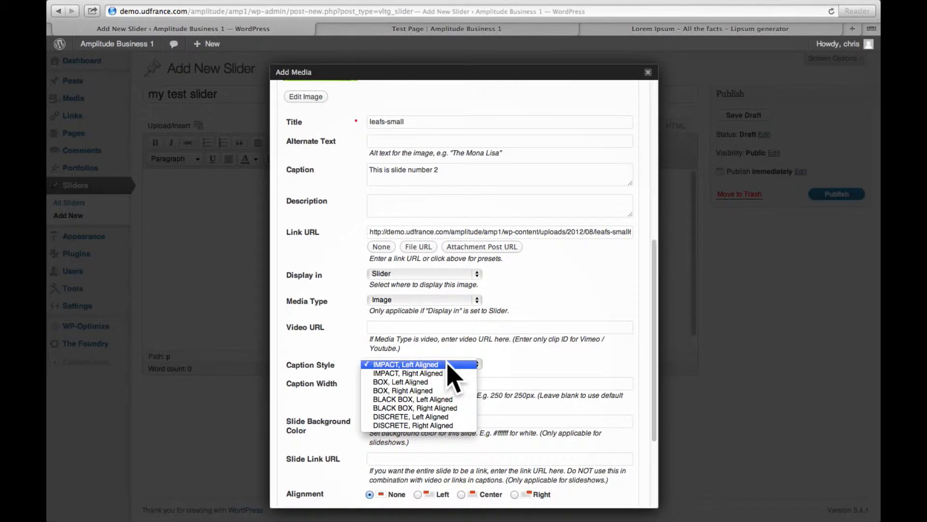
{"action": "mouse_move", "coordinate": [435, 420]}
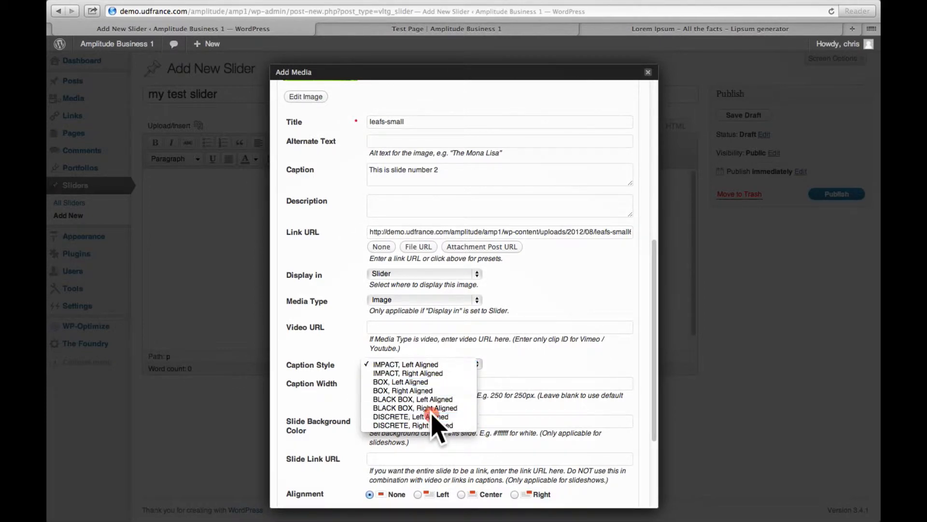
{"action": "left_click", "coordinate": [412, 417]}
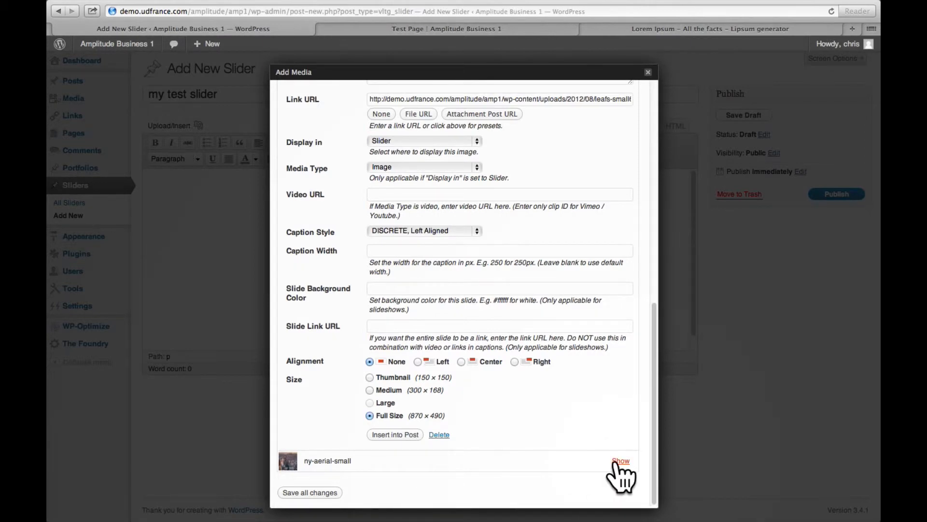
Caption ny-aerial-small 'This is the third slide' with a capital T.
{"action": "left_click", "coordinate": [621, 461]}
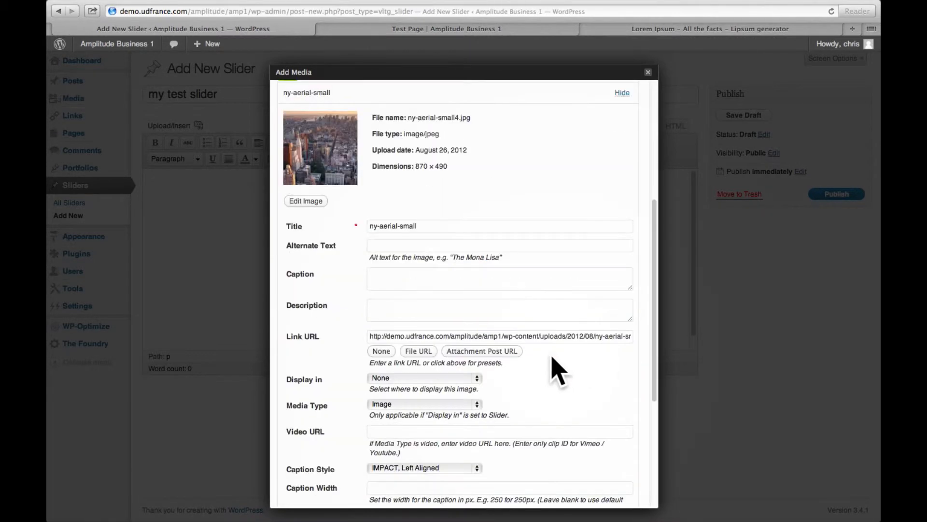
{"action": "left_click", "coordinate": [499, 278]}
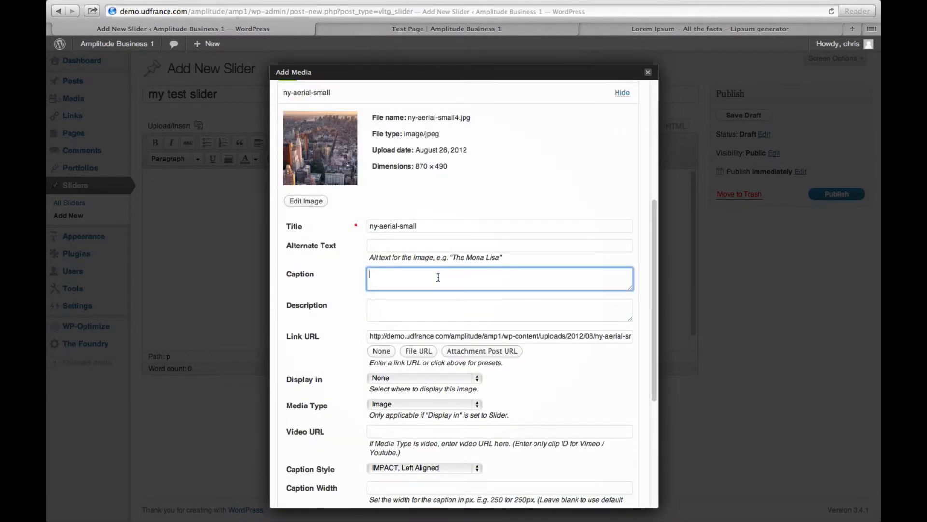
{"action": "type", "text": "this is the t"}
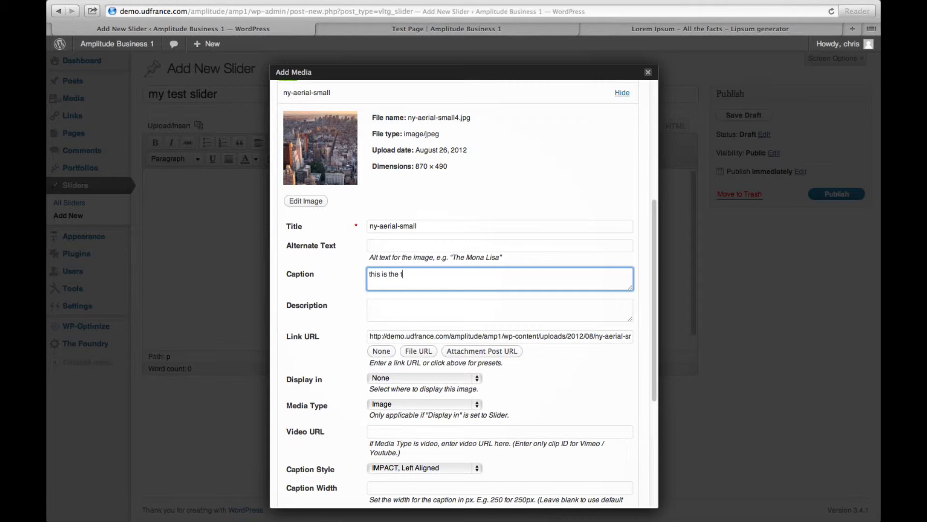
{"action": "type", "text": "hird slid"}
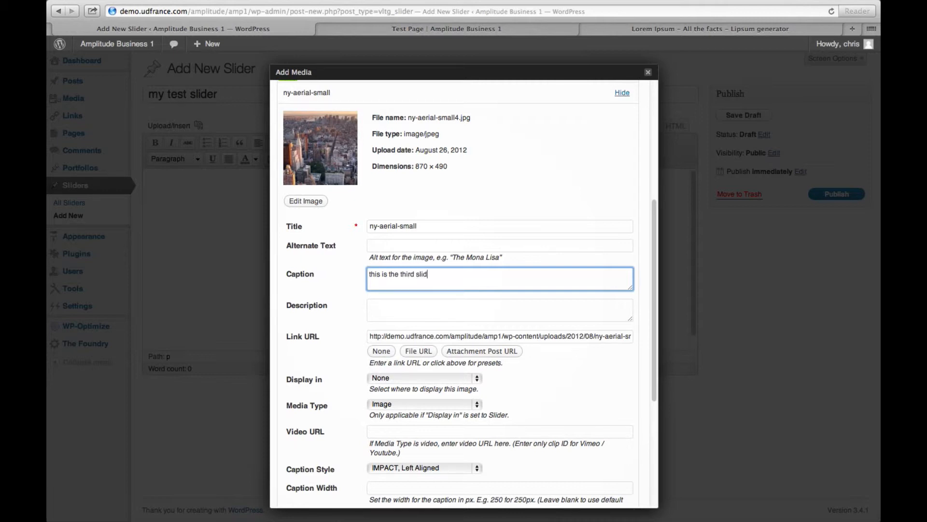
{"action": "type", "text": "e"}
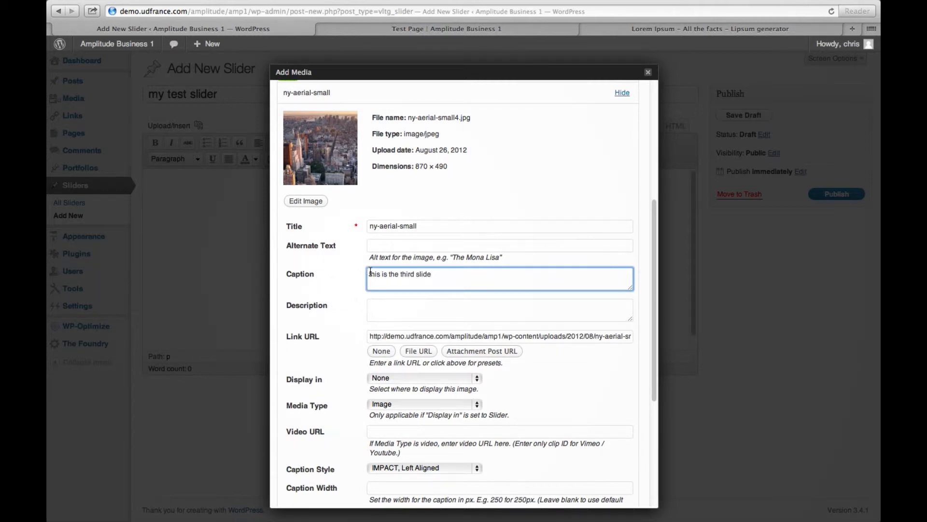
{"action": "key", "text": "Backspace"}
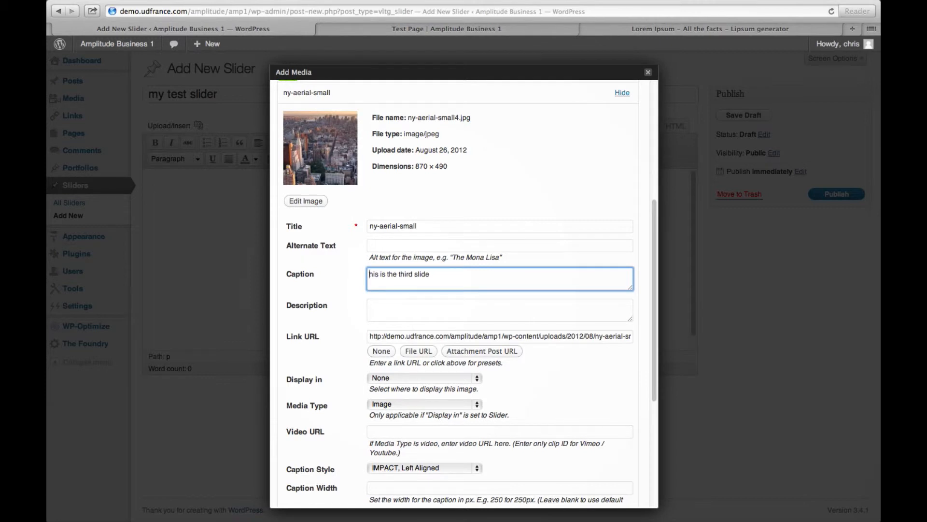
{"action": "type", "text": "T"}
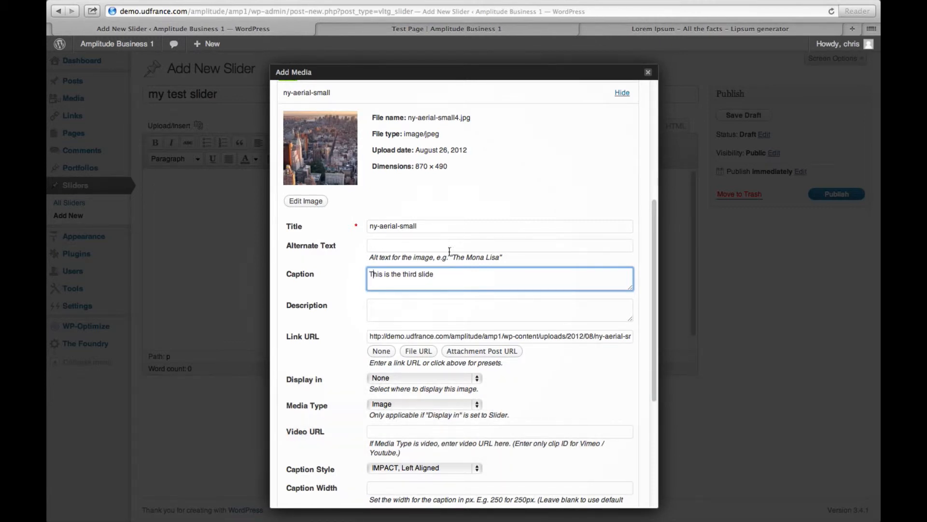
Set the ny-aerial-small image to display in the slider.
{"action": "scroll", "scroll_direction": "down", "scroll_amount": 3}
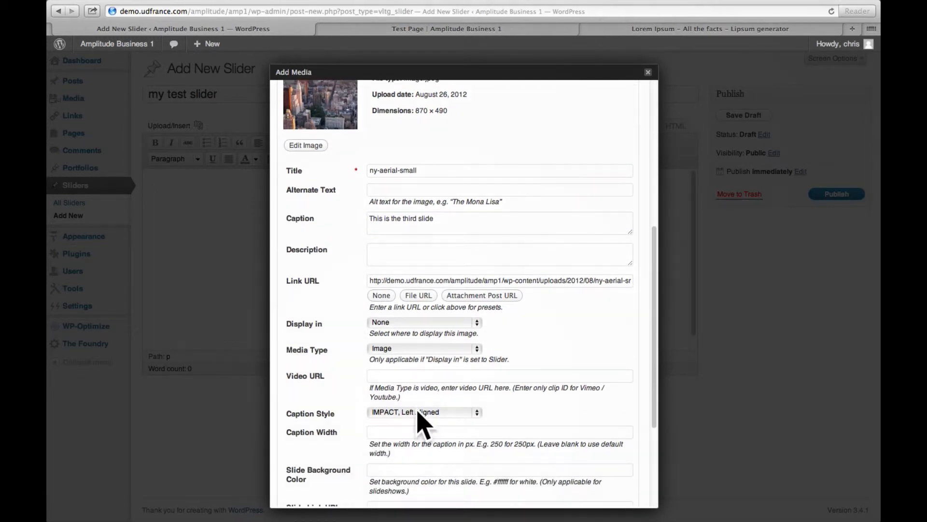
{"action": "left_click", "coordinate": [423, 321]}
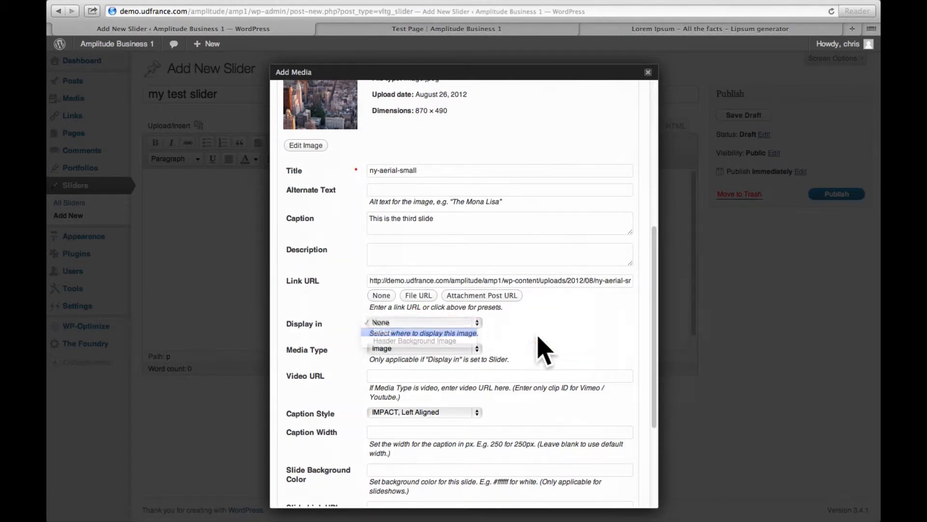
{"action": "left_click", "coordinate": [423, 412]}
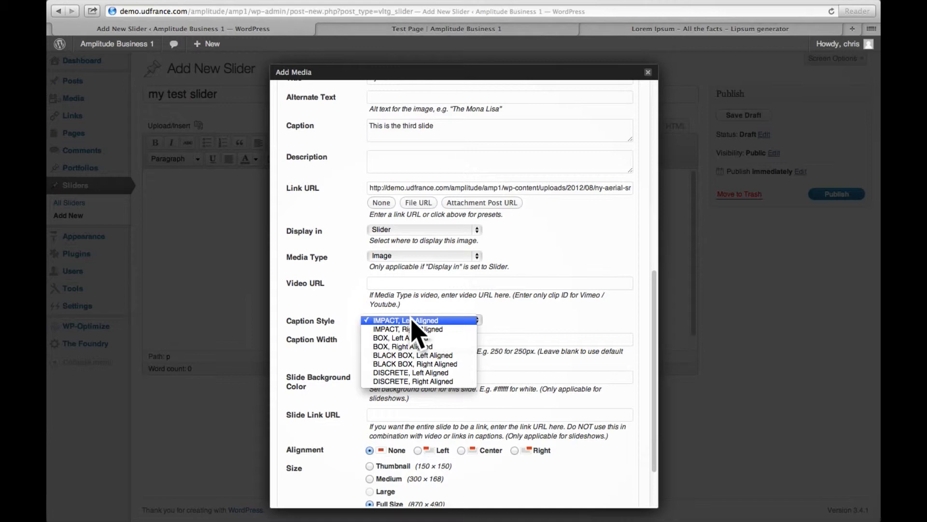
{"action": "mouse_move", "coordinate": [467, 342]}
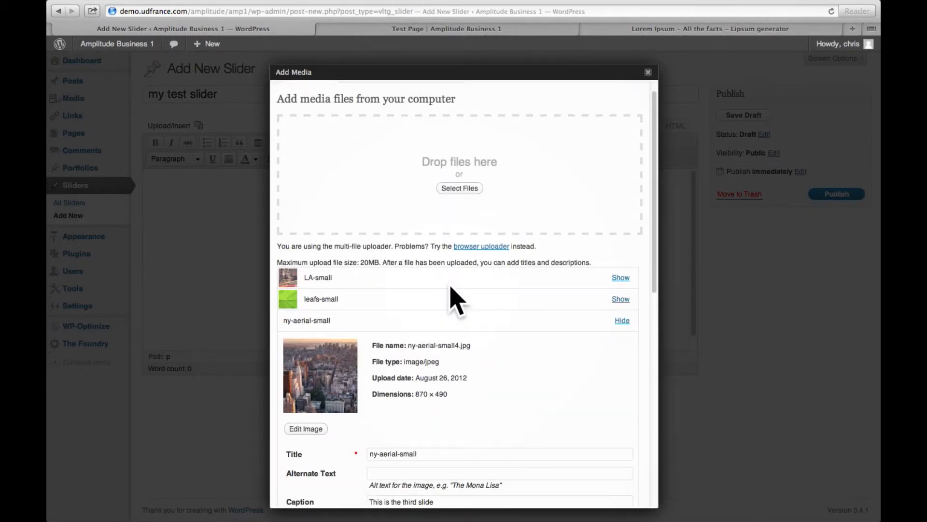
End the third caption with a period and copy the French passage from lipsum.com.
{"action": "scroll", "scroll_direction": "down", "scroll_amount": 3}
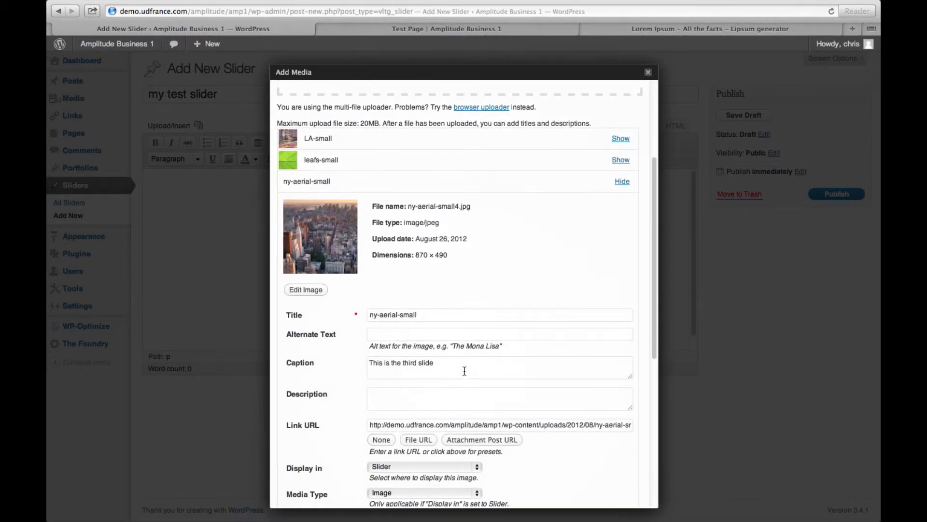
{"action": "left_click", "coordinate": [499, 362]}
{"action": "type", "text": "."}
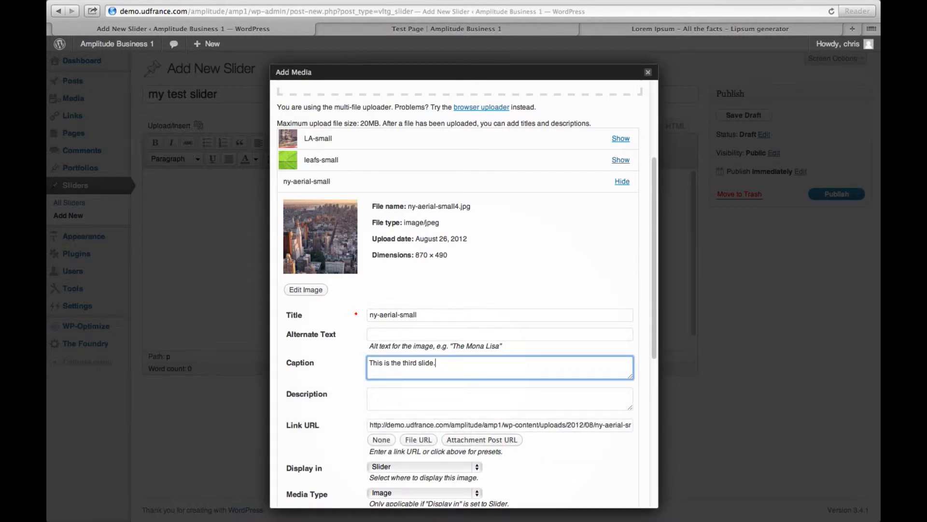
{"action": "scroll", "scroll_direction": "up", "scroll_amount": 3}
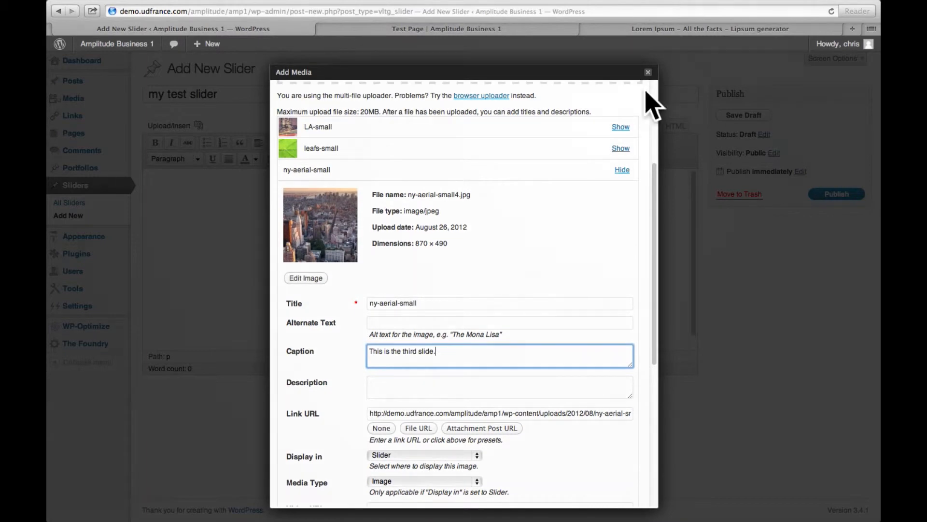
{"action": "left_click", "coordinate": [709, 29]}
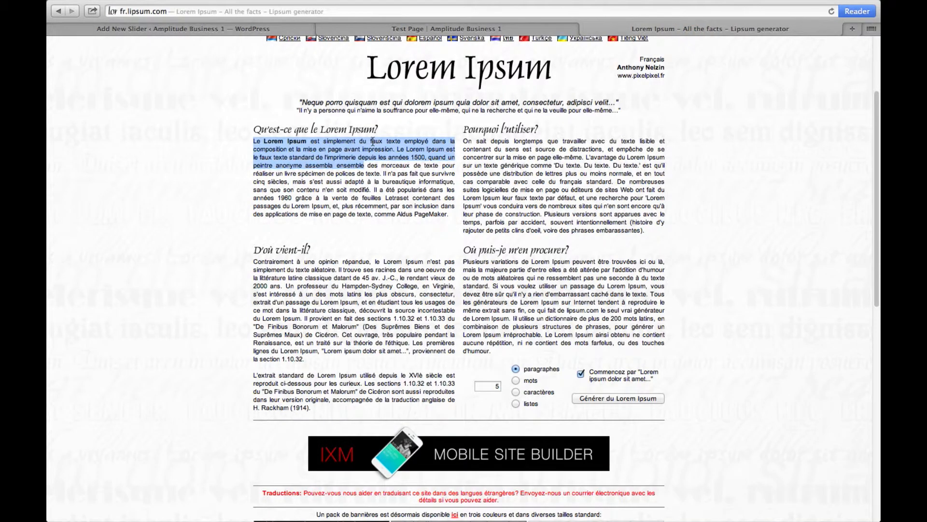
{"action": "mouse_move", "coordinate": [331, 98]}
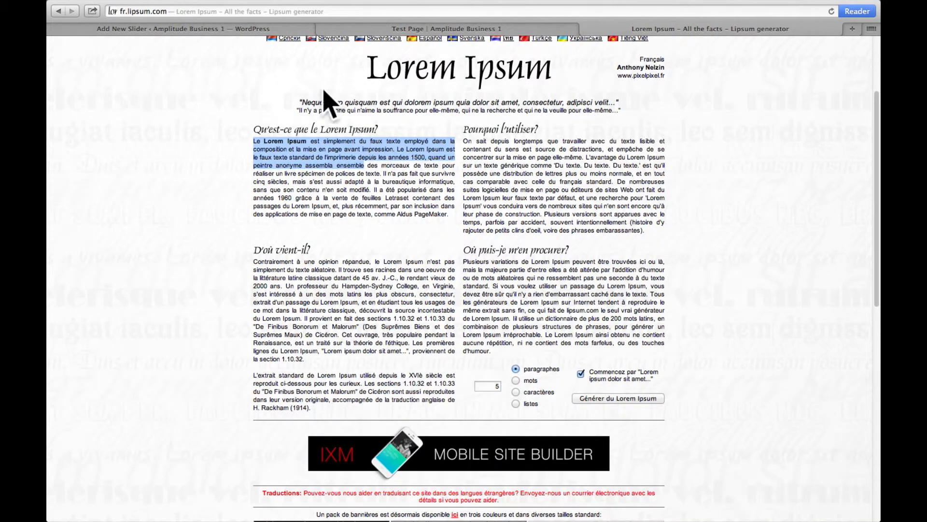
{"action": "left_click", "coordinate": [172, 29]}
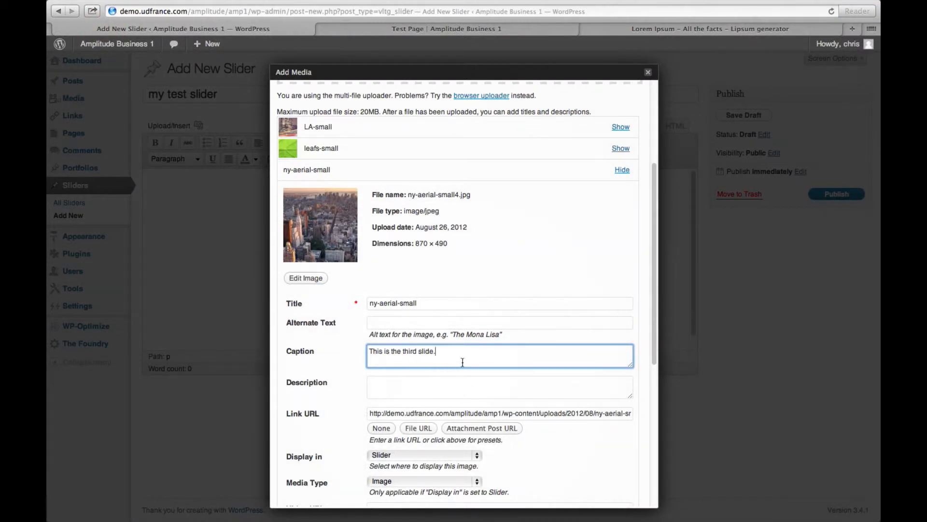
Paste the French Lorem Ipsum passage into ny-aerial-small's caption and save all changes.
{"action": "type", "text": "faux texte standard de l'Imprimerie depuis les années 1500, quand un peintre anonyme assembla ensemble"}
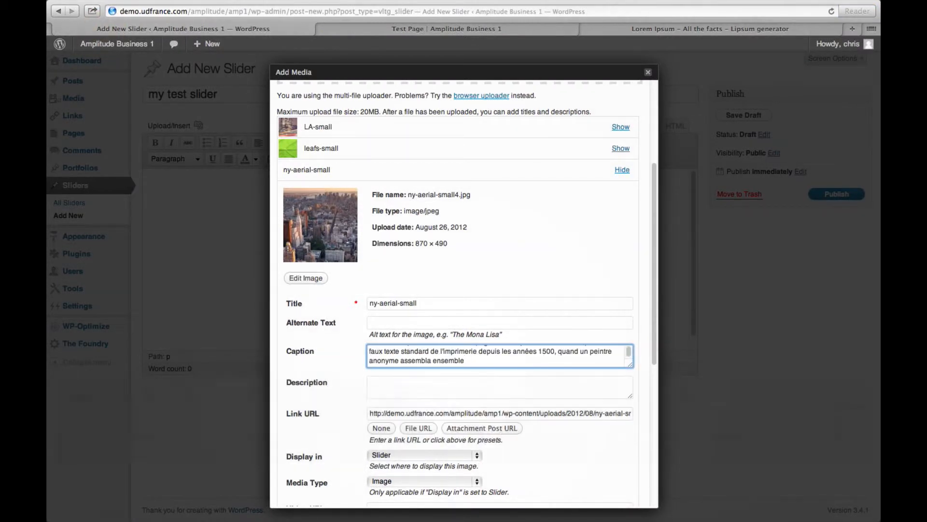
{"action": "scroll", "scroll_direction": "down", "scroll_amount": 3}
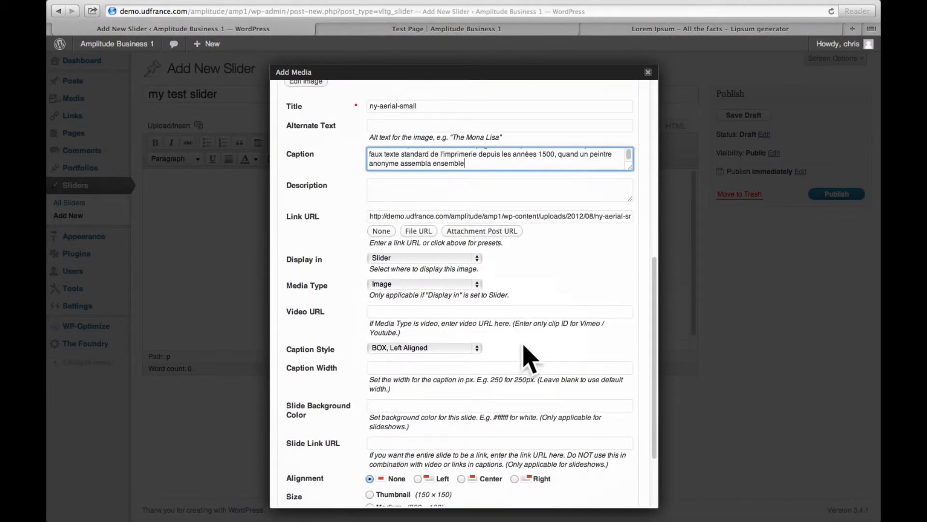
{"action": "scroll", "scroll_direction": "down", "scroll_amount": 3}
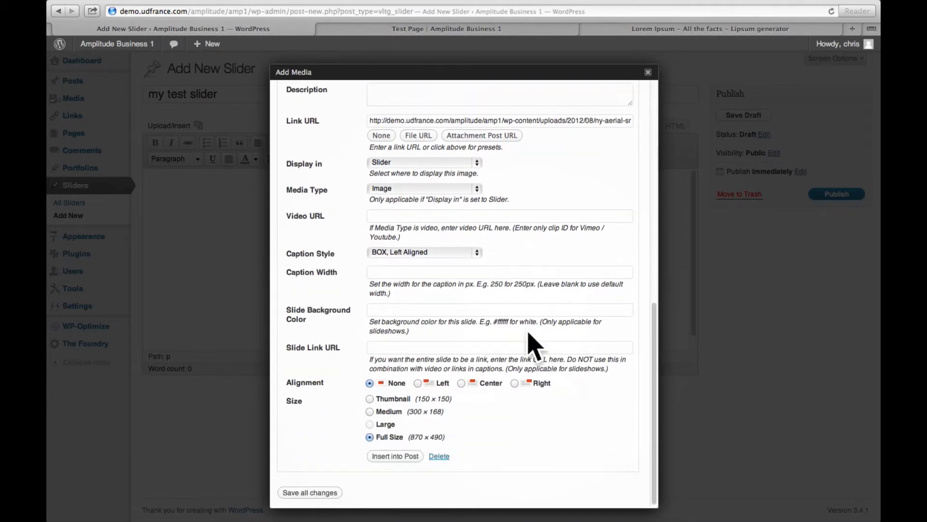
{"action": "mouse_move", "coordinate": [493, 349]}
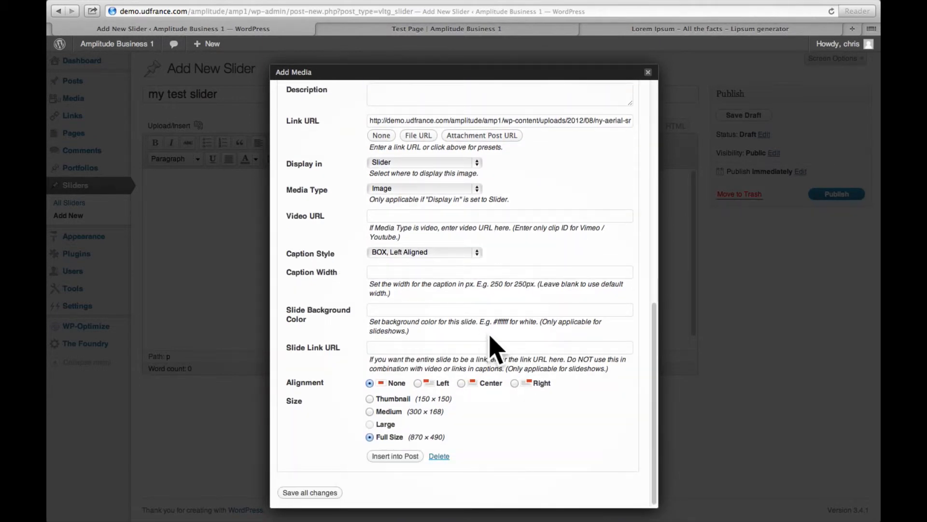
{"action": "mouse_move", "coordinate": [303, 506]}
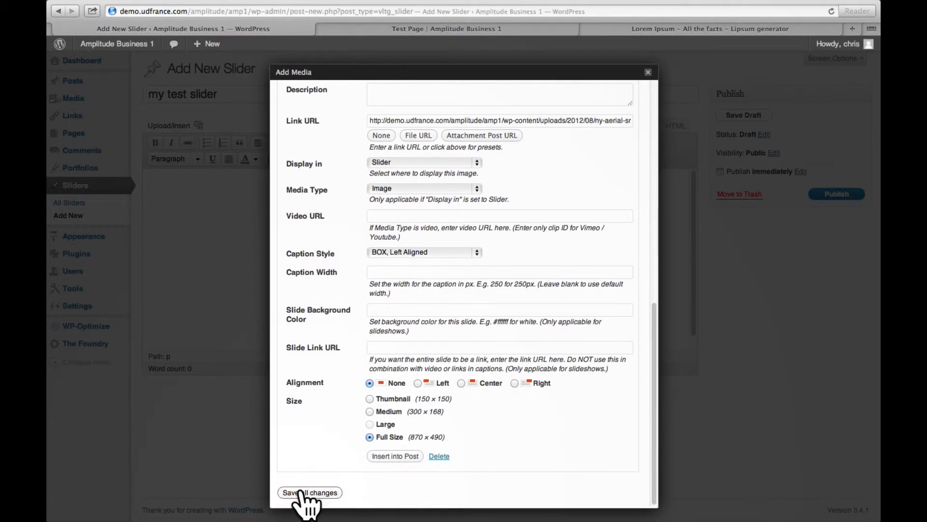
{"action": "left_click", "coordinate": [310, 492]}
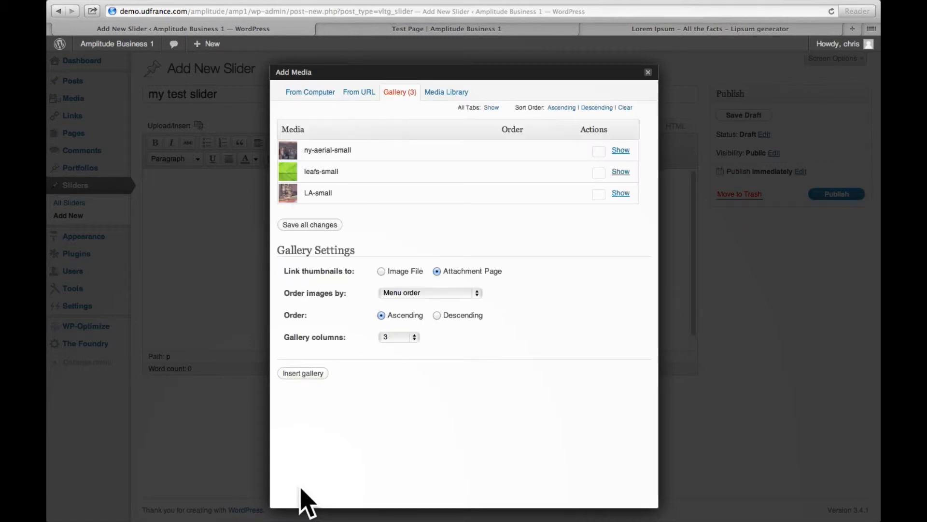
{"action": "mouse_move", "coordinate": [243, 242]}
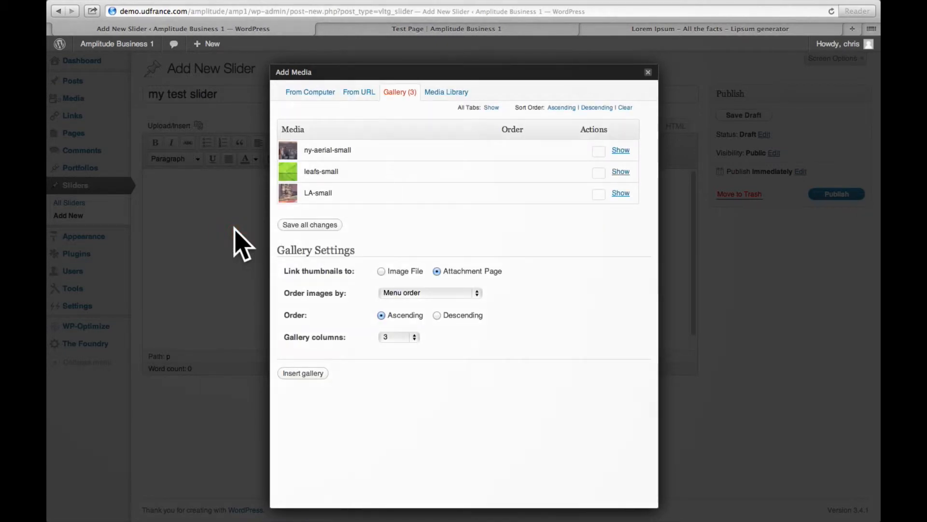
Close the Add Media window to return to the 'my test slider' editor.
{"action": "left_click", "coordinate": [649, 71]}
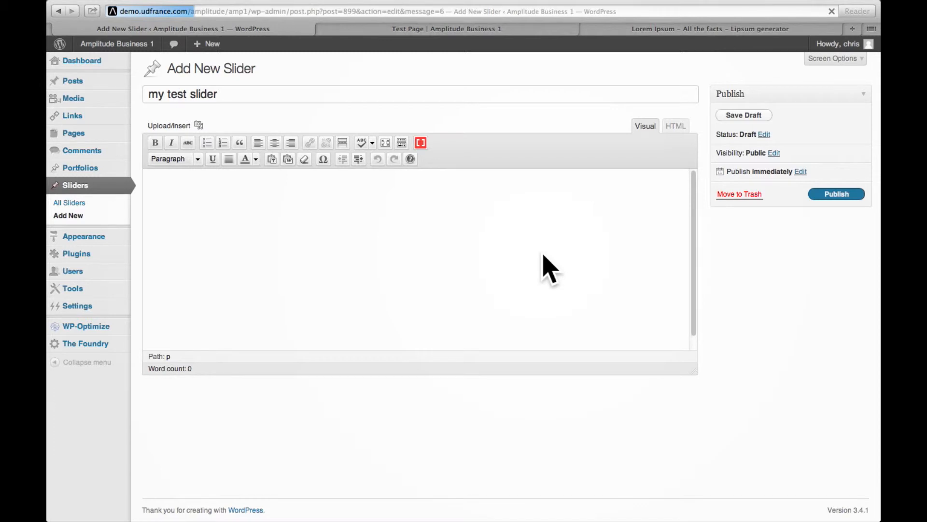
Publish 'my test slider', then go to the All Pages list from the Pages menu.
{"action": "left_click", "coordinate": [836, 195]}
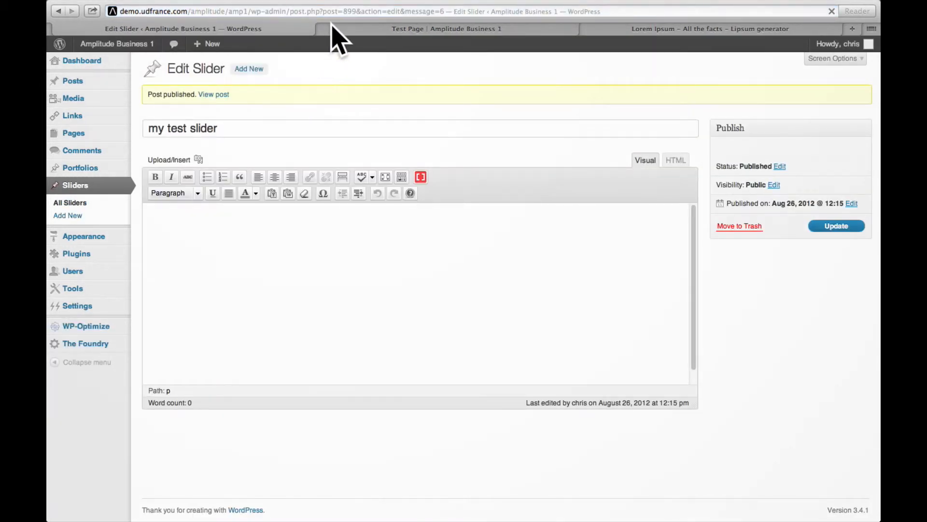
{"action": "mouse_move", "coordinate": [343, 36]}
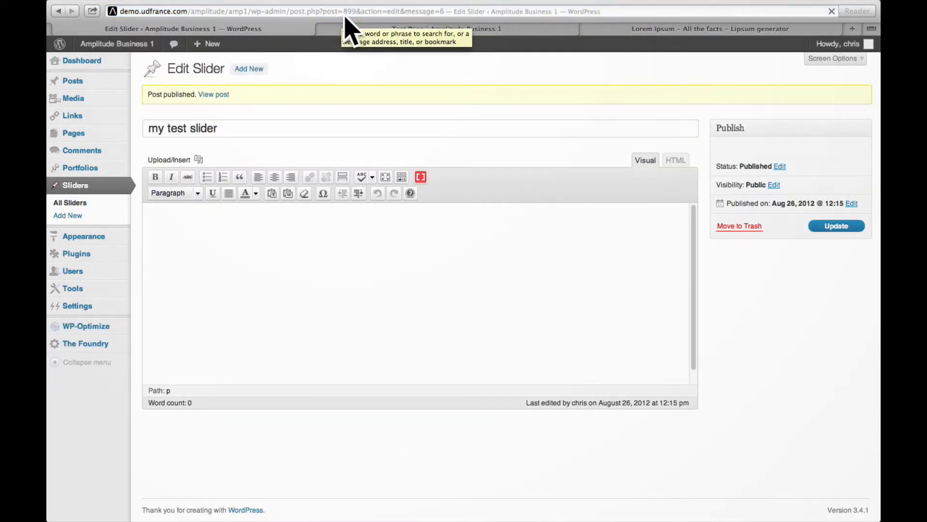
{"action": "mouse_move", "coordinate": [355, 30]}
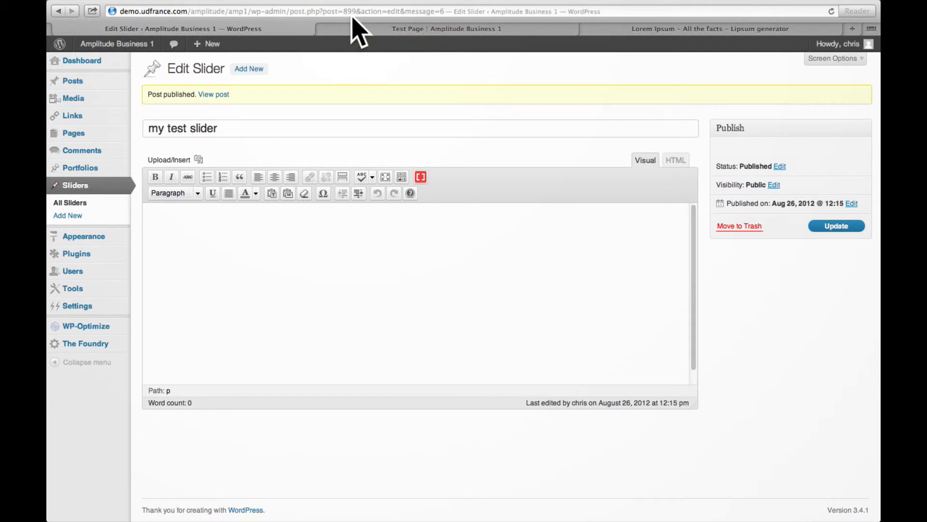
{"action": "mouse_move", "coordinate": [355, 32]}
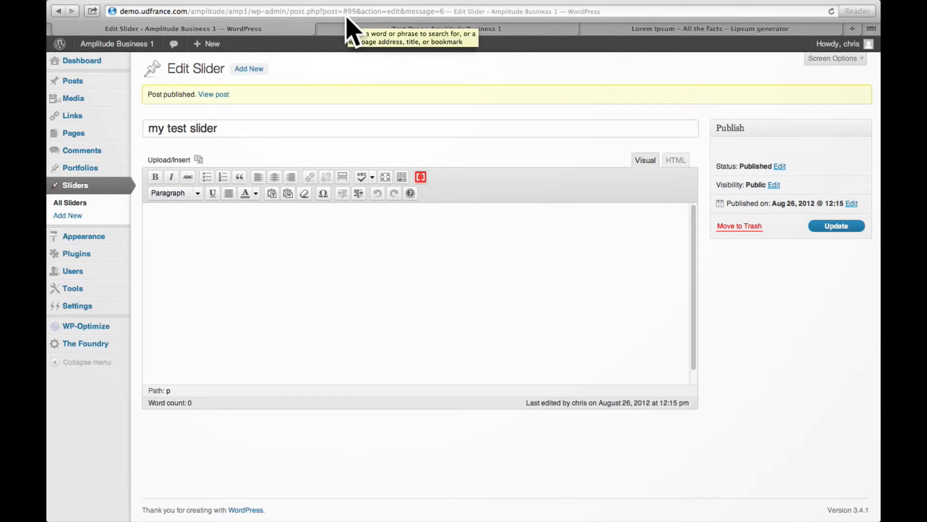
{"action": "mouse_move", "coordinate": [361, 27]}
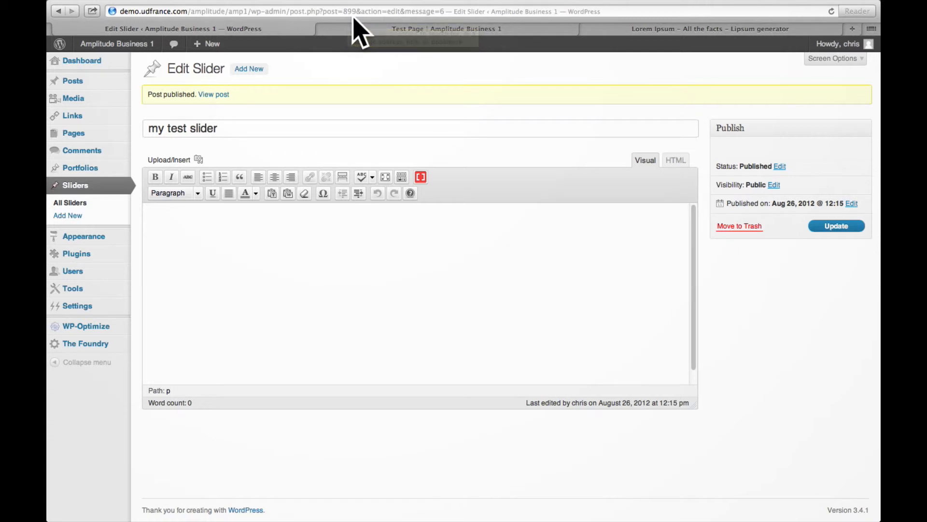
{"action": "mouse_move", "coordinate": [91, 157]}
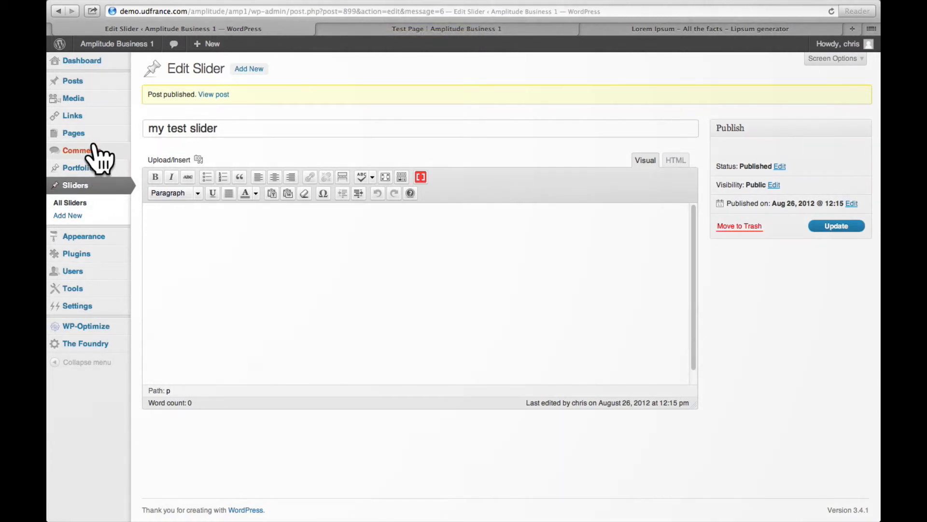
{"action": "left_click", "coordinate": [74, 133]}
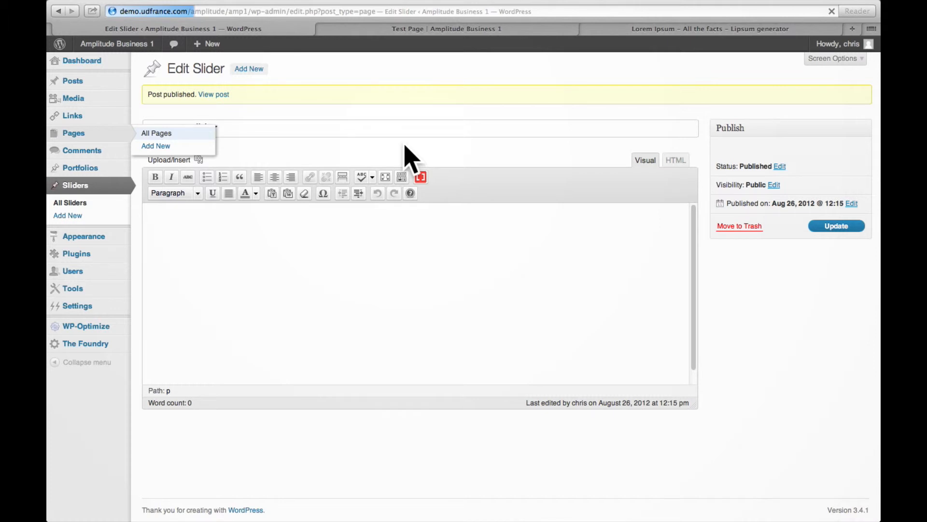
{"action": "left_click", "coordinate": [156, 133]}
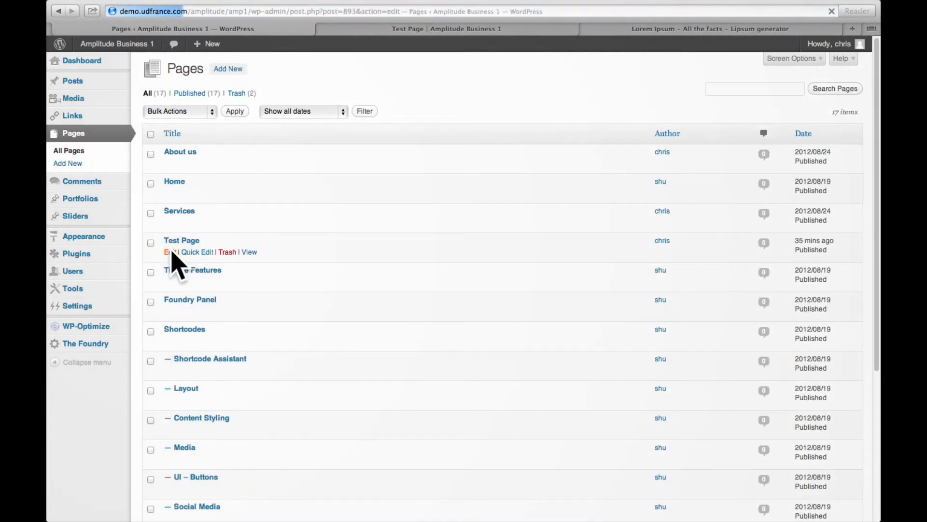
Edit Test Page and place the cursor in its empty content area.
{"action": "left_click", "coordinate": [168, 251]}
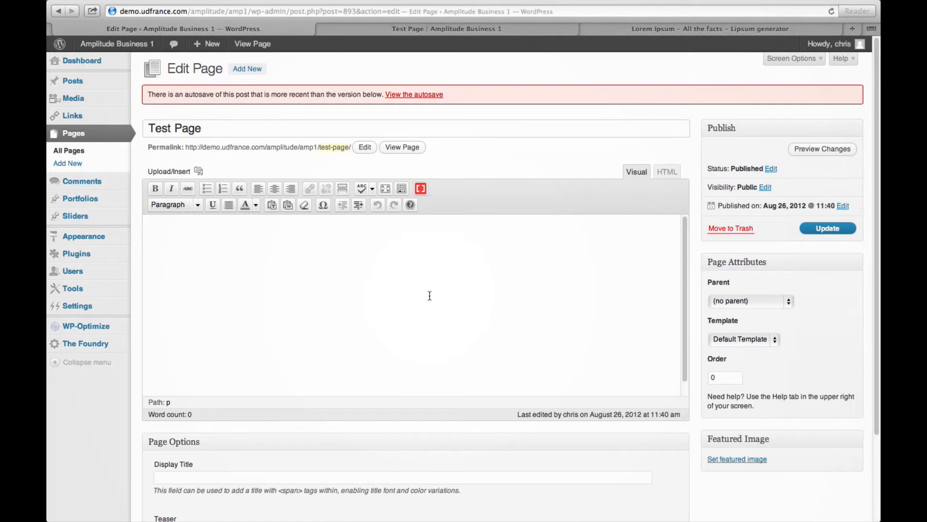
{"action": "left_click", "coordinate": [419, 188]}
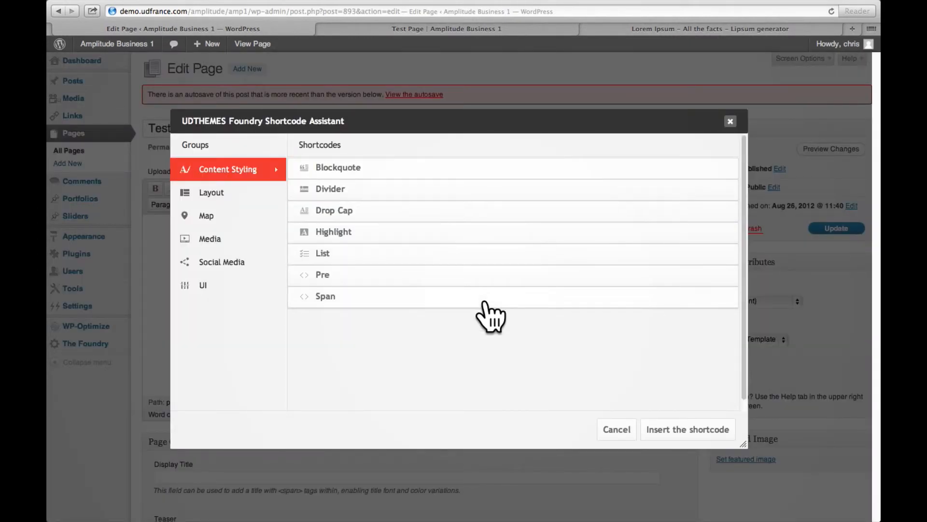
{"action": "mouse_move", "coordinate": [228, 242]}
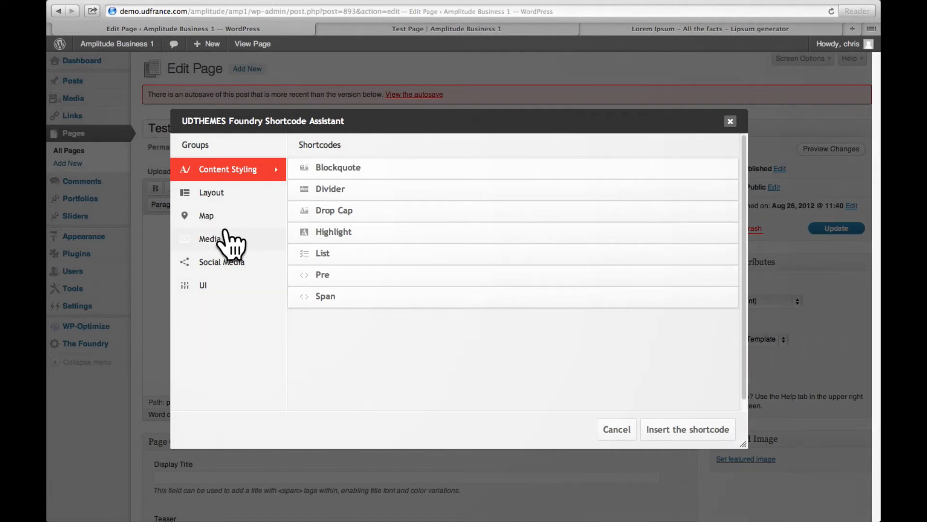
Insert a Media slider shortcode with id 899 and size medium.
{"action": "left_click", "coordinate": [209, 238]}
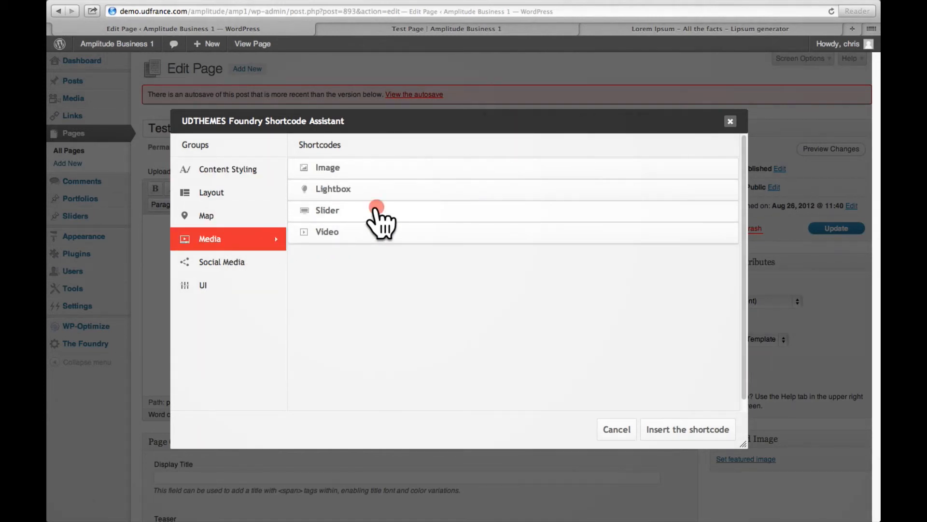
{"action": "left_click", "coordinate": [327, 210]}
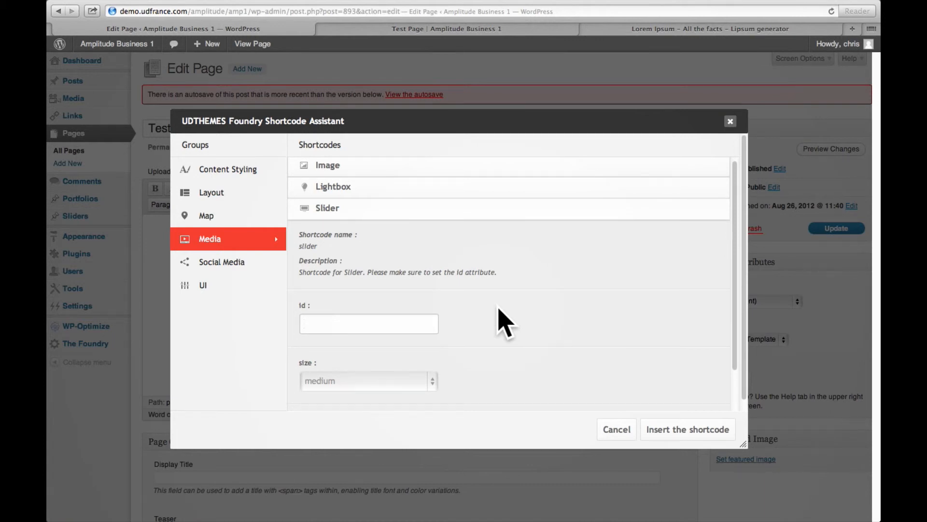
{"action": "type", "text": "899"}
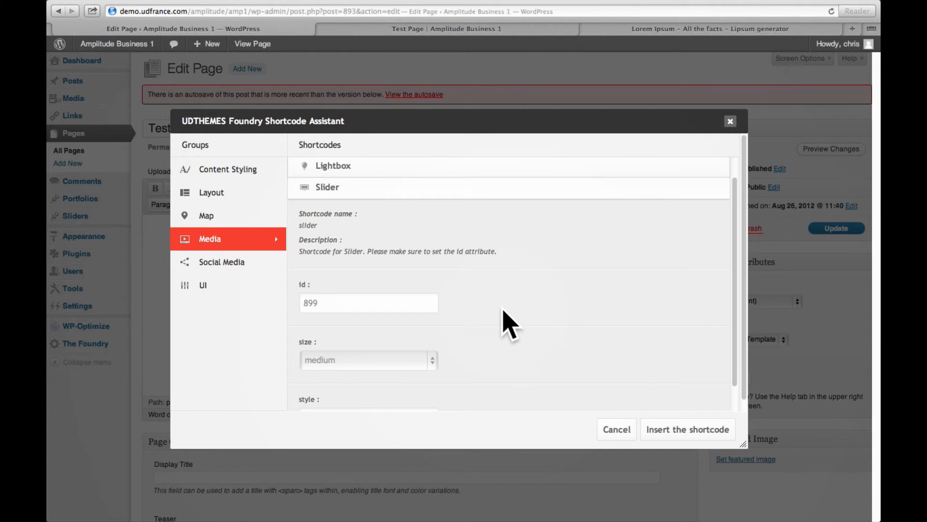
{"action": "left_click", "coordinate": [366, 360]}
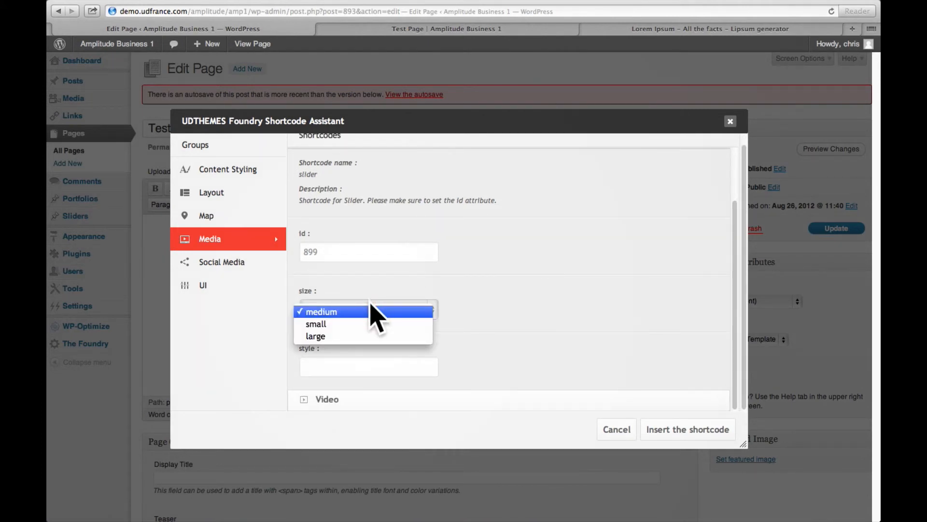
{"action": "left_click", "coordinate": [316, 336]}
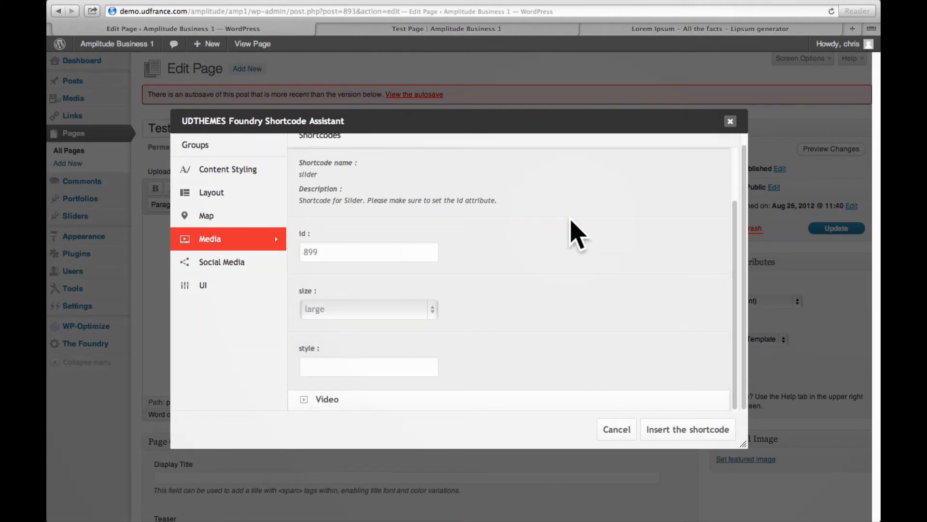
{"action": "left_click", "coordinate": [369, 309]}
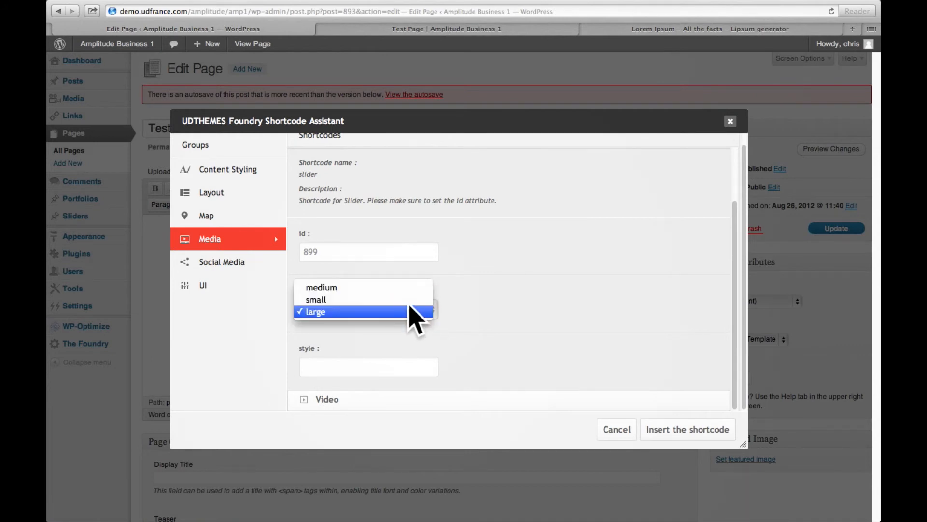
{"action": "left_click", "coordinate": [321, 287]}
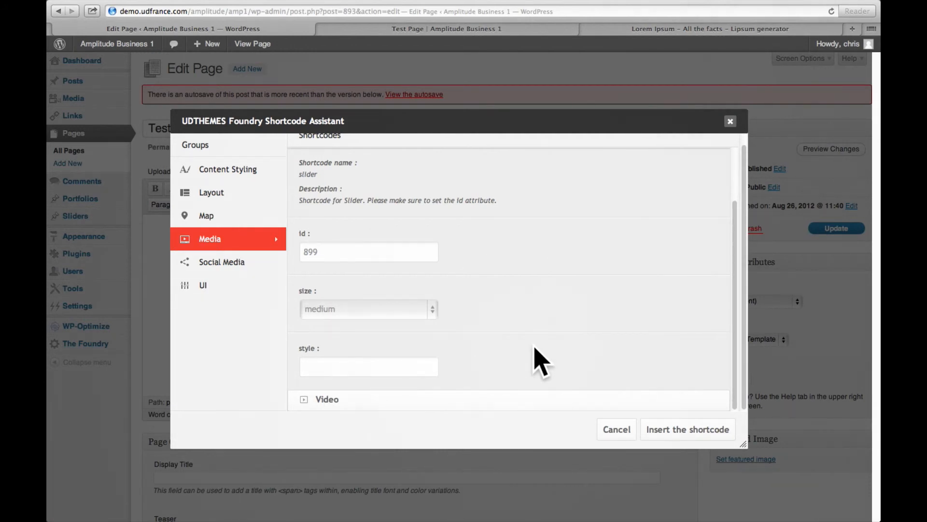
{"action": "mouse_move", "coordinate": [586, 346]}
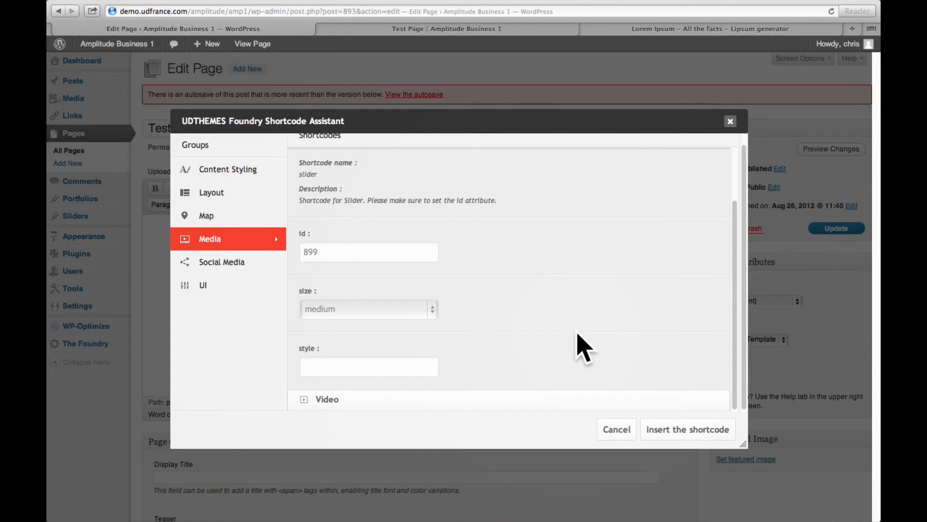
{"action": "left_click", "coordinate": [687, 429]}
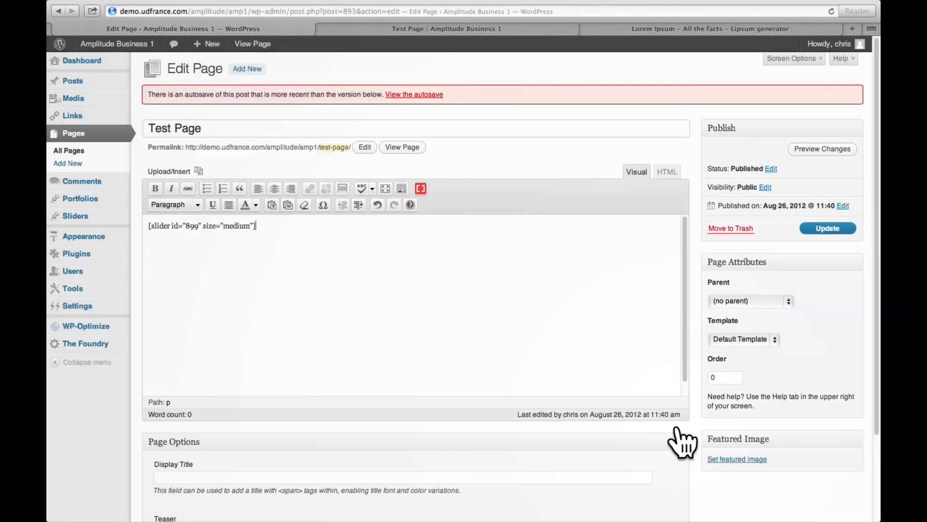
{"action": "mouse_move", "coordinate": [828, 130]}
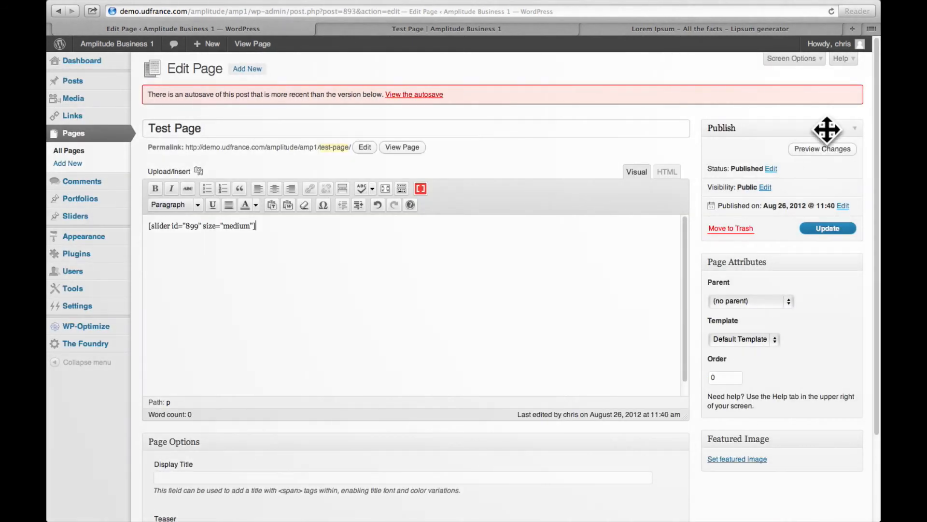
{"action": "mouse_move", "coordinate": [488, 125]}
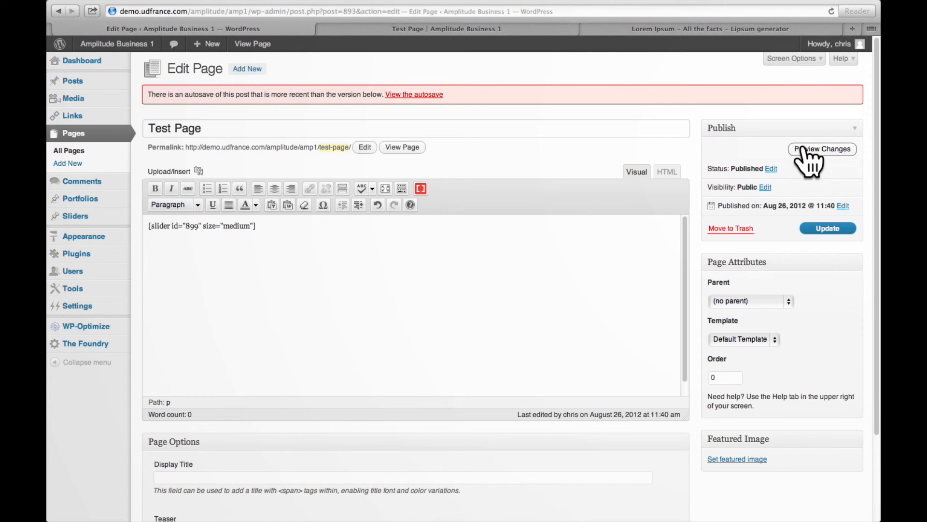
{"action": "left_click", "coordinate": [822, 148]}
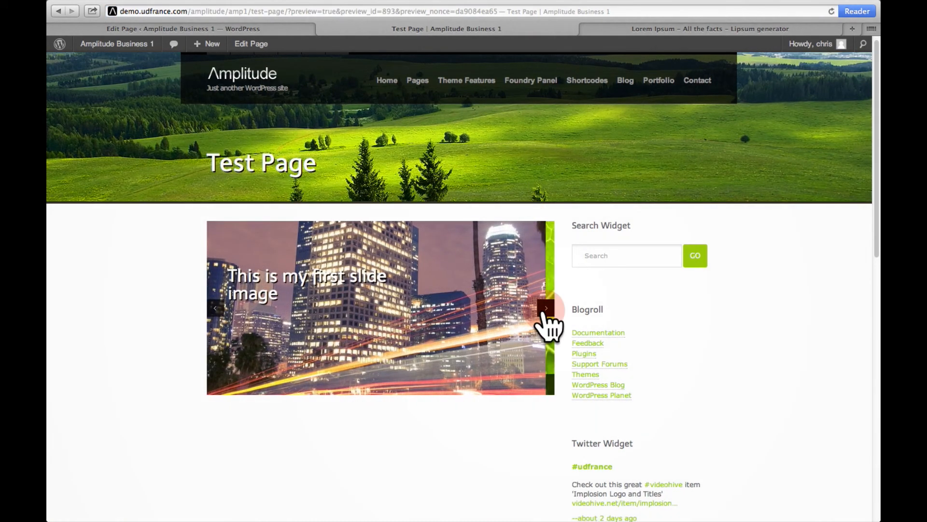
{"action": "left_click", "coordinate": [545, 309]}
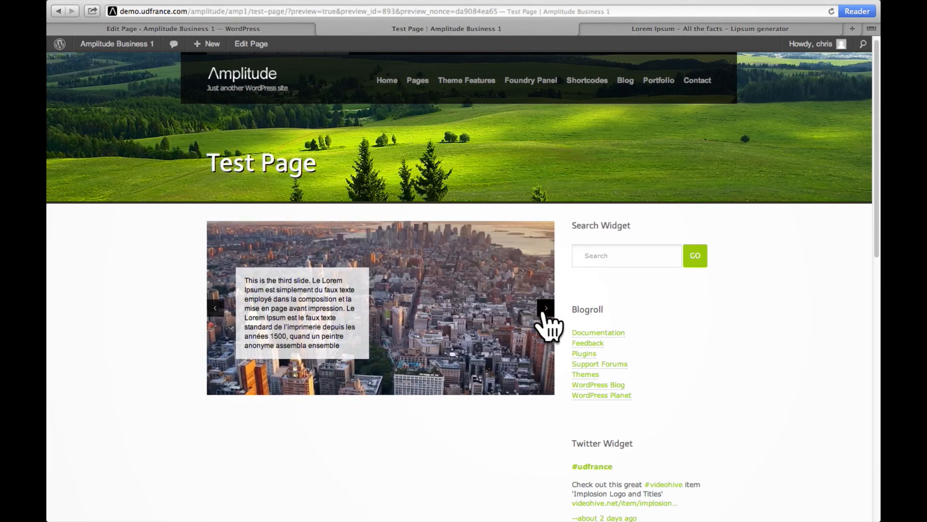
{"action": "mouse_move", "coordinate": [242, 322]}
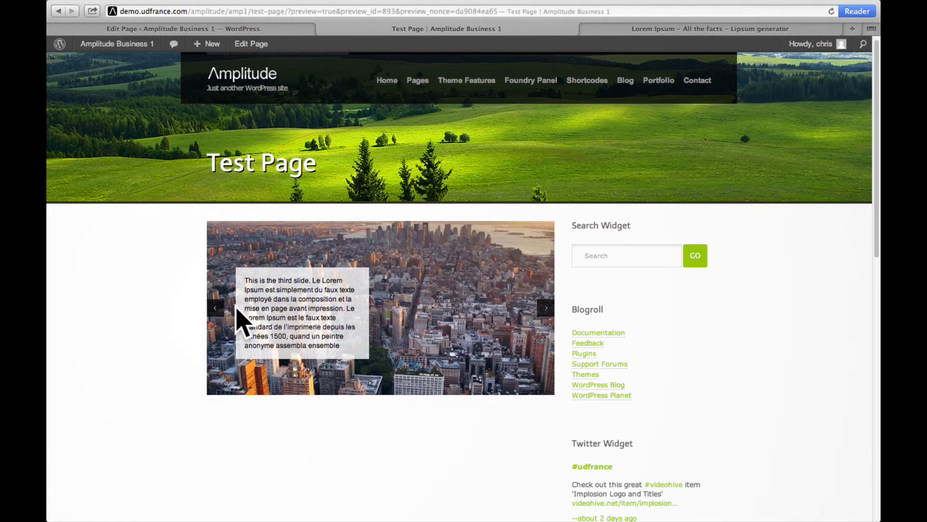
{"action": "left_click", "coordinate": [215, 308]}
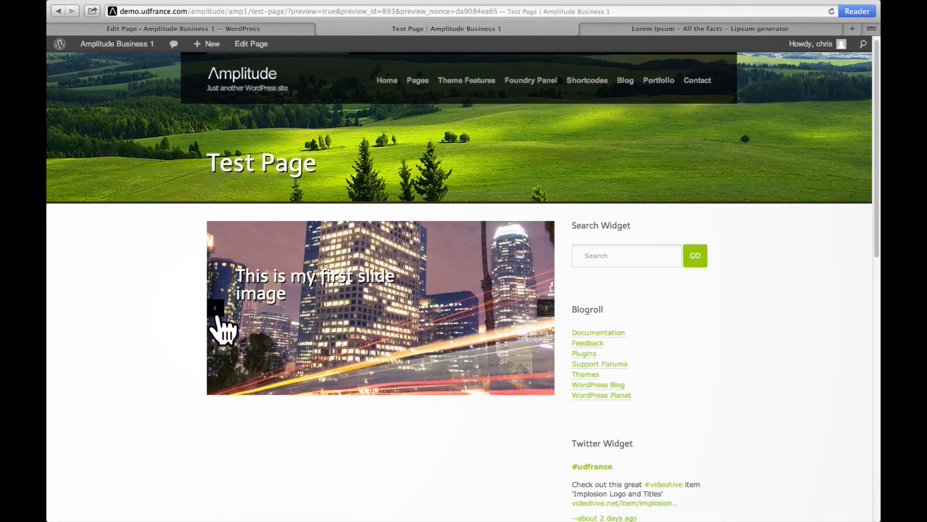
{"action": "left_click", "coordinate": [544, 308]}
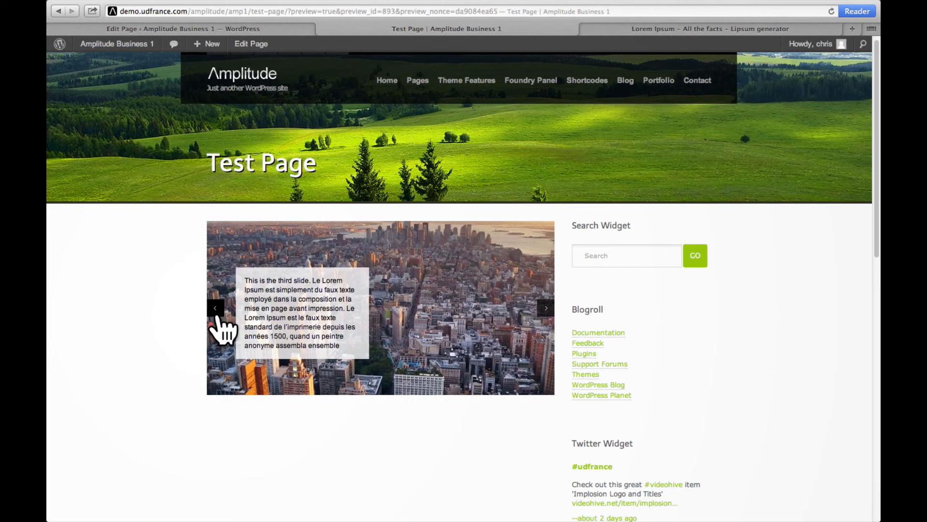
{"action": "left_click", "coordinate": [215, 307]}
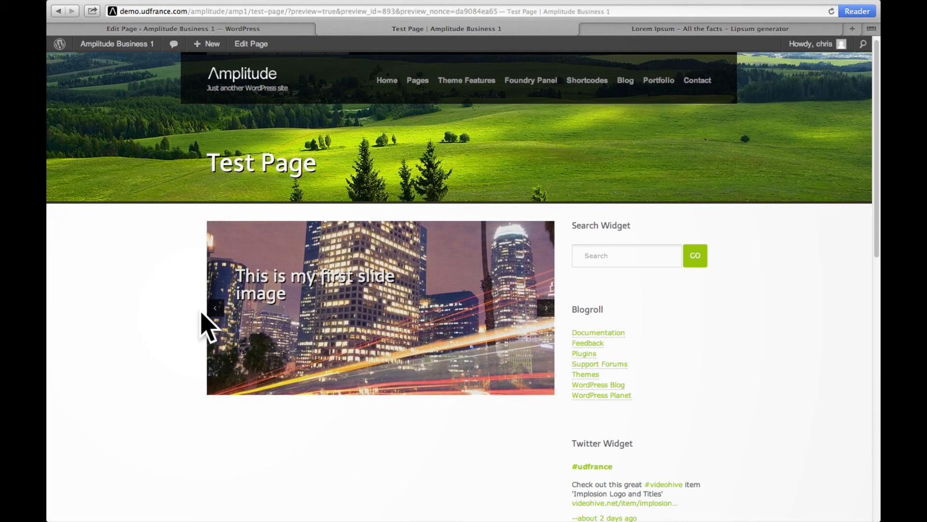
{"action": "left_click", "coordinate": [251, 44]}
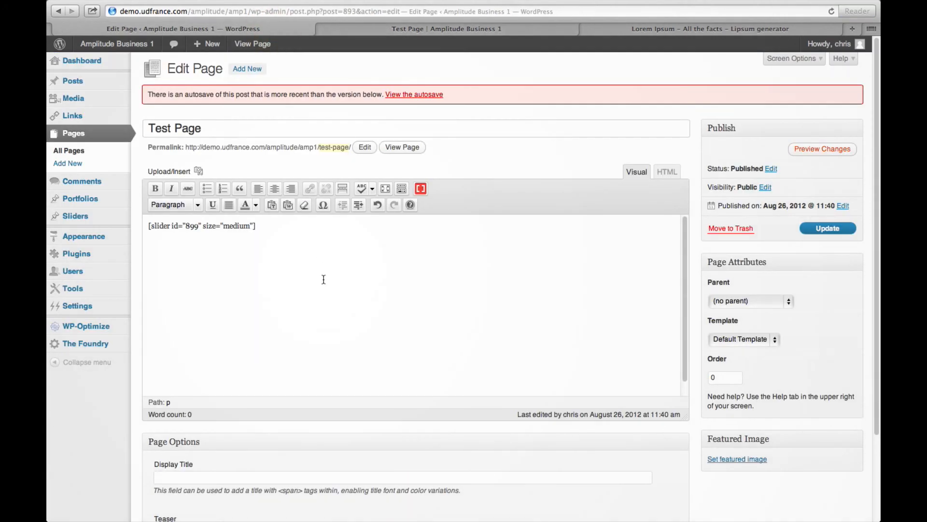